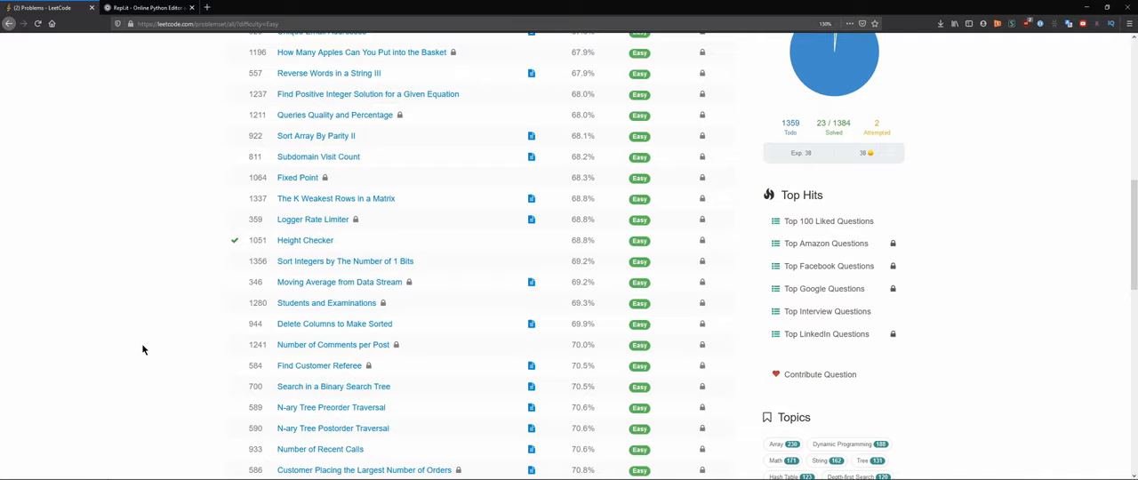
mouse_move(139, 347)
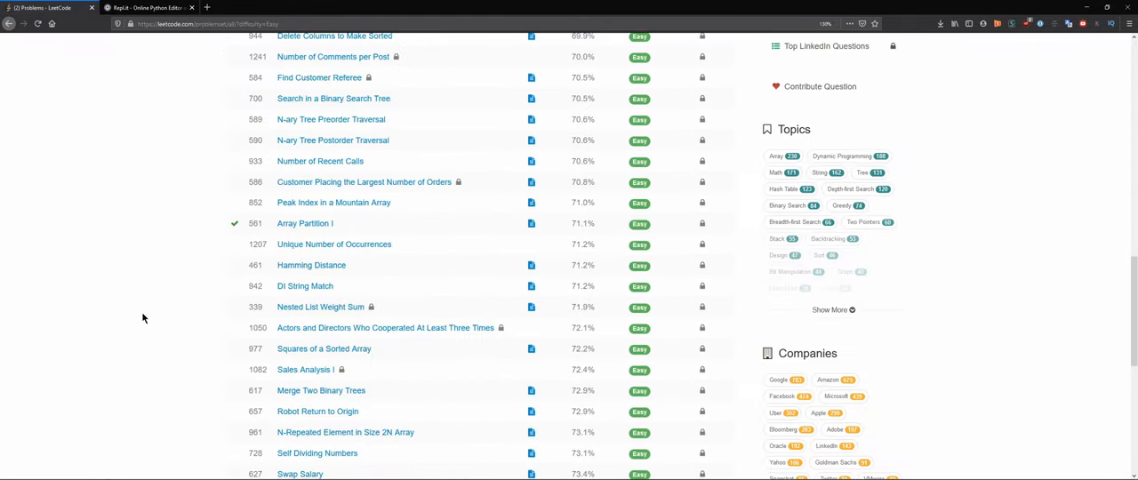
Open the Self Dividing Numbers problem and read through its description.
scroll(down, 3)
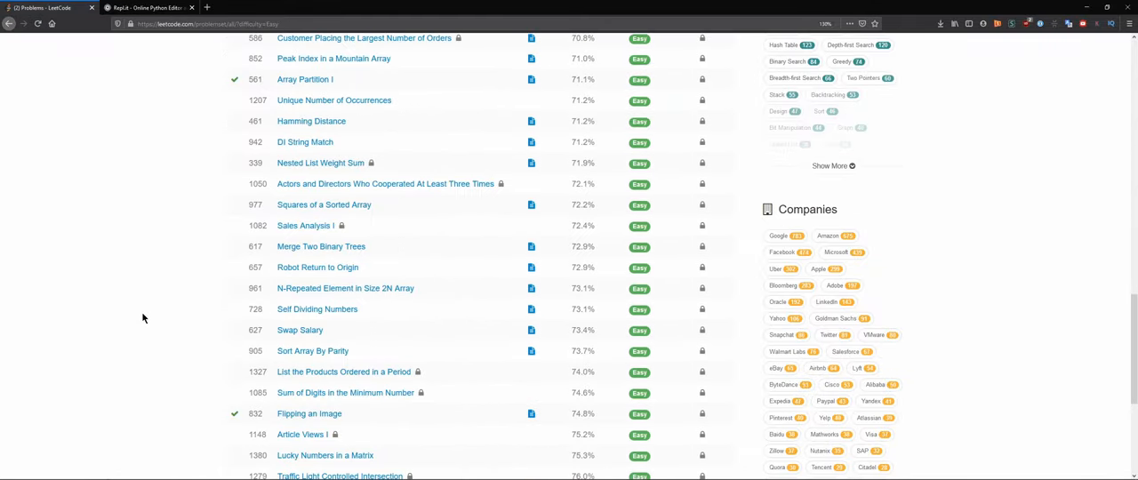
mouse_move(299, 331)
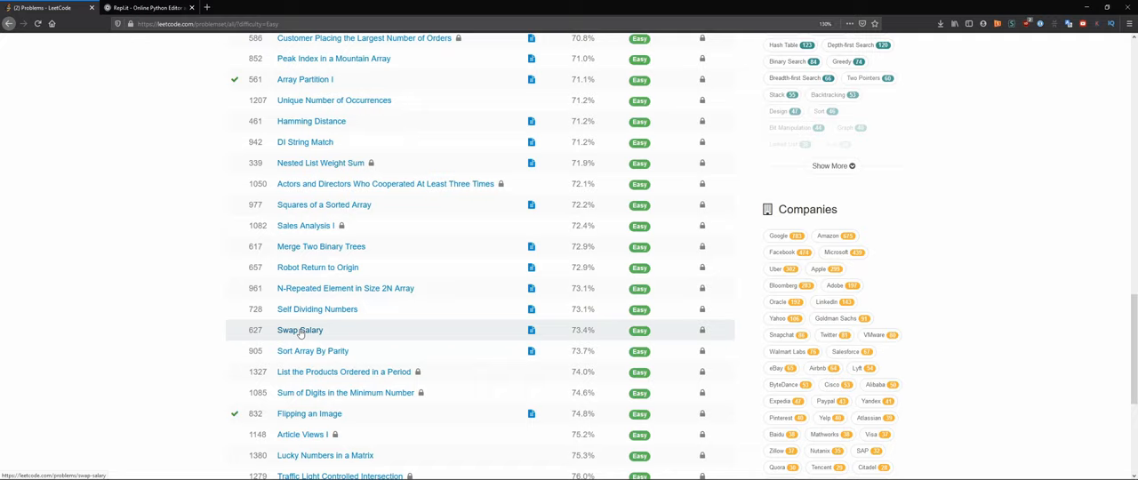
mouse_move(268, 331)
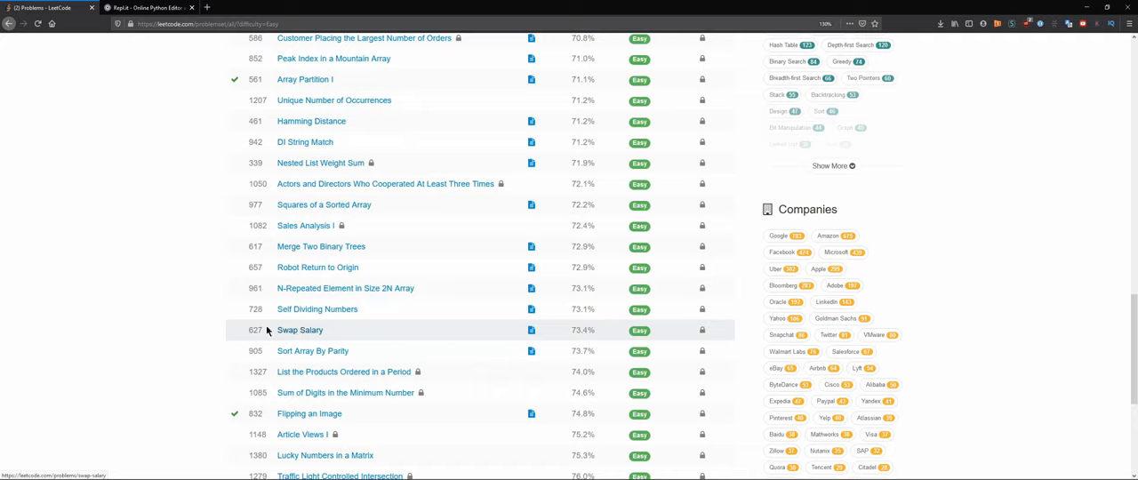
mouse_move(294, 309)
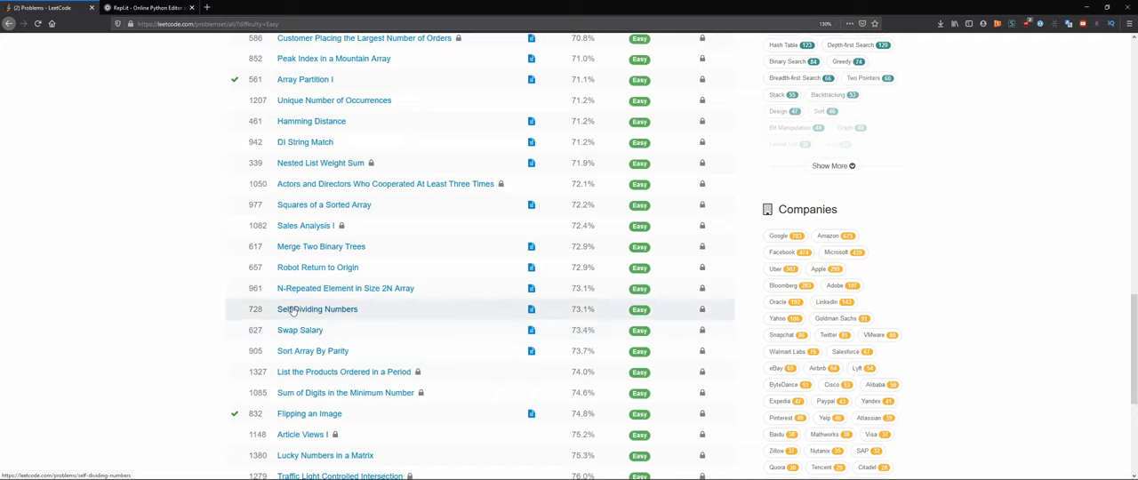
click(316, 309)
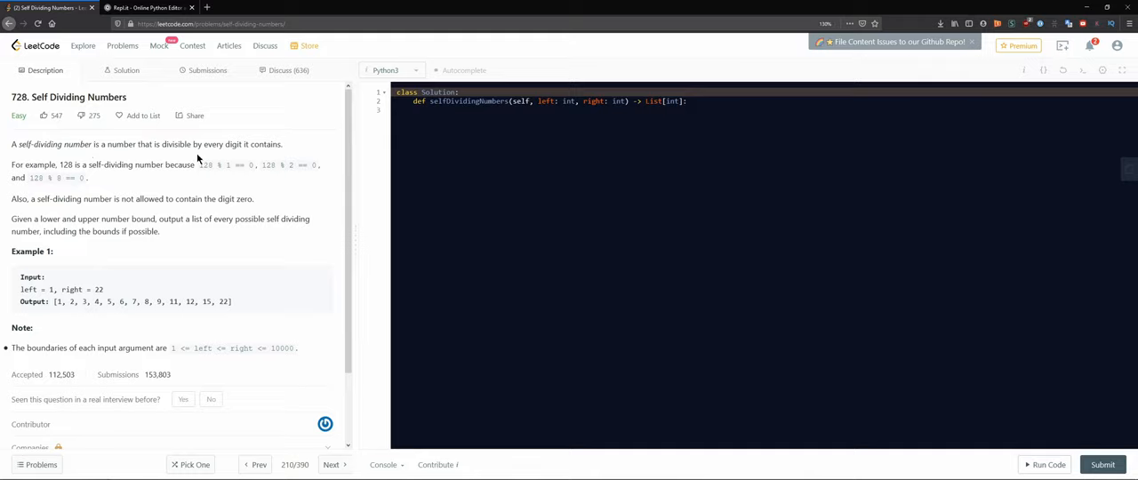
mouse_move(277, 159)
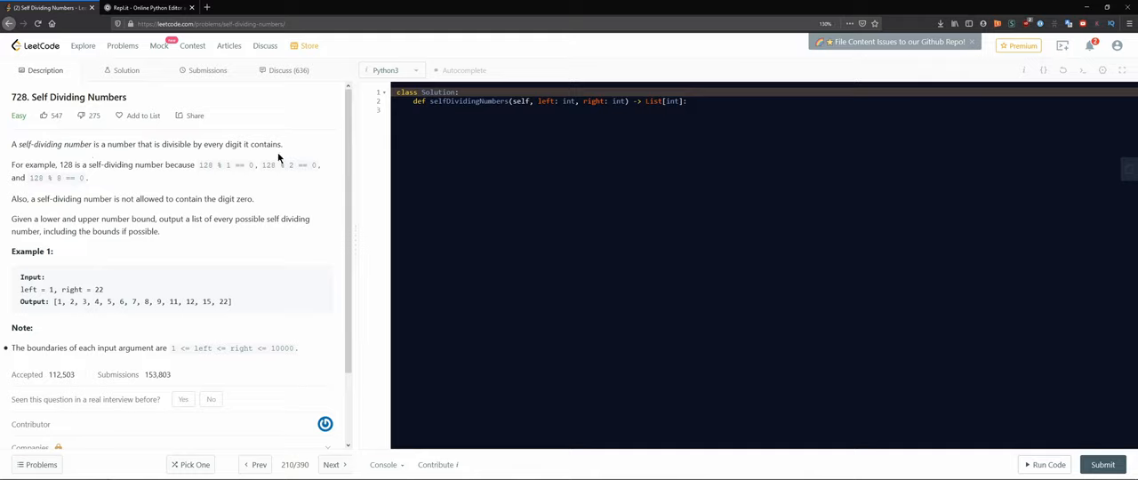
mouse_move(273, 157)
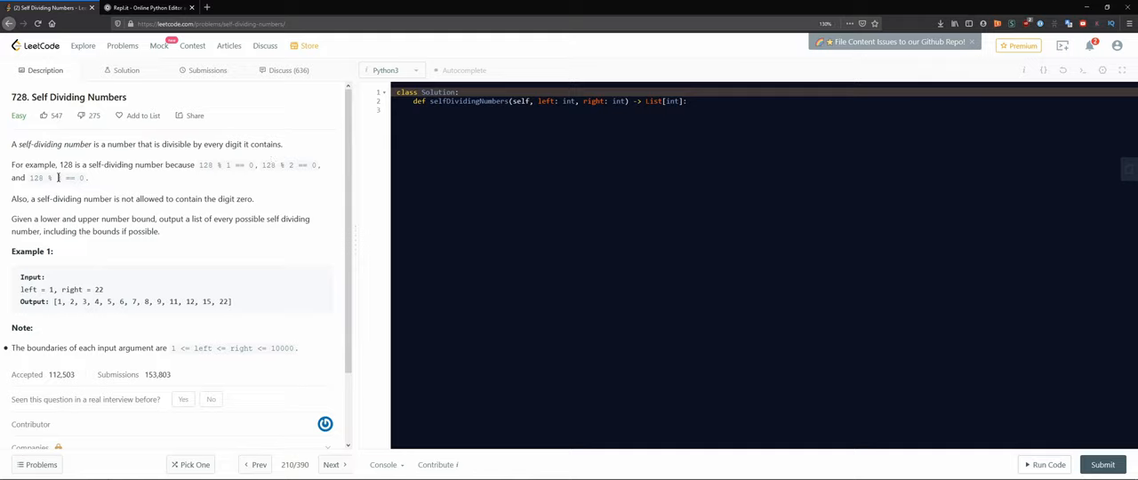
mouse_move(157, 179)
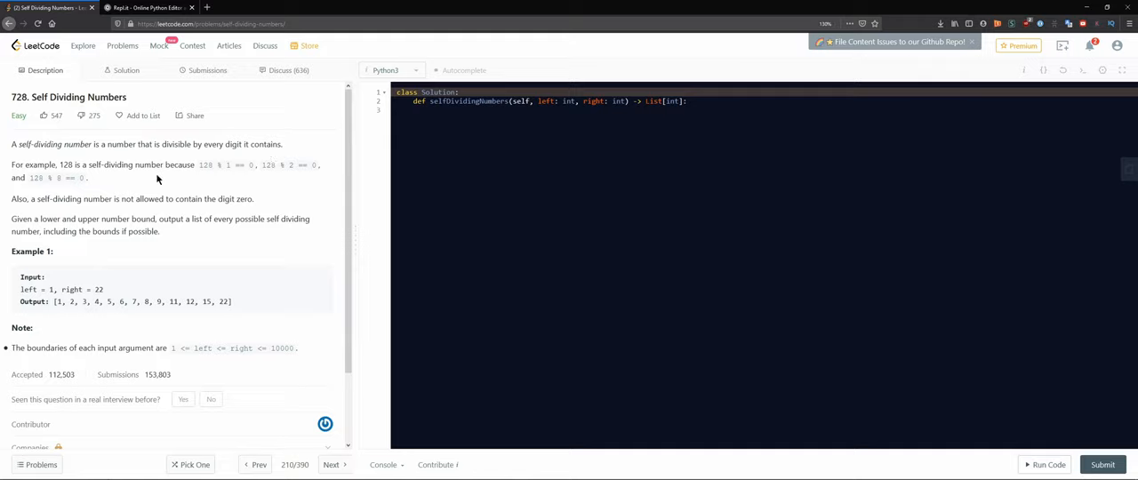
mouse_move(212, 178)
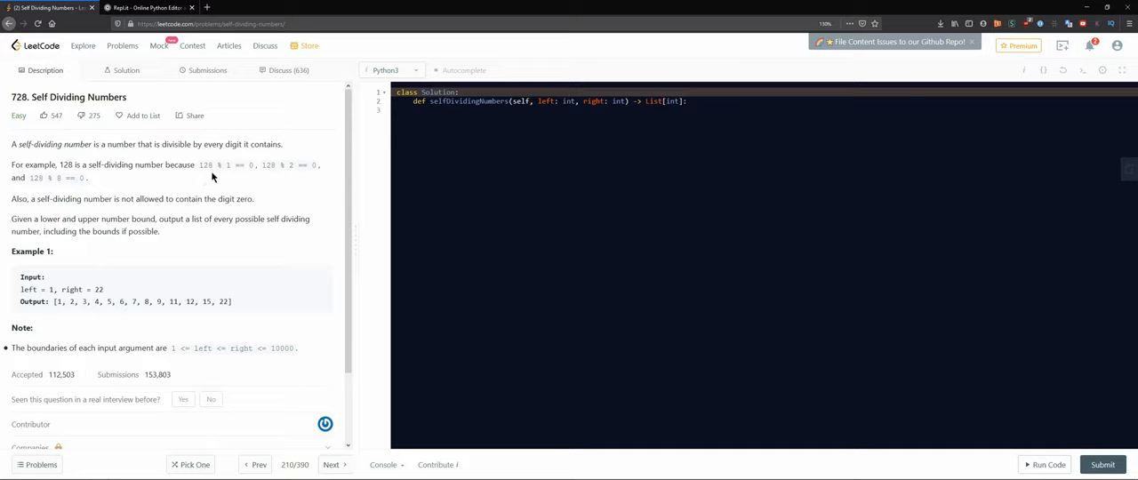
mouse_move(199, 163)
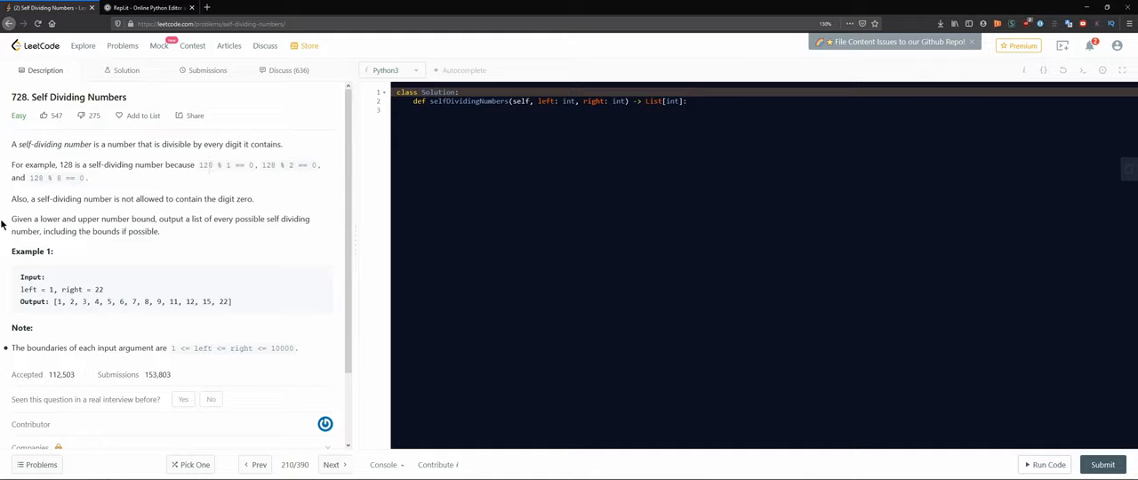
mouse_move(115, 213)
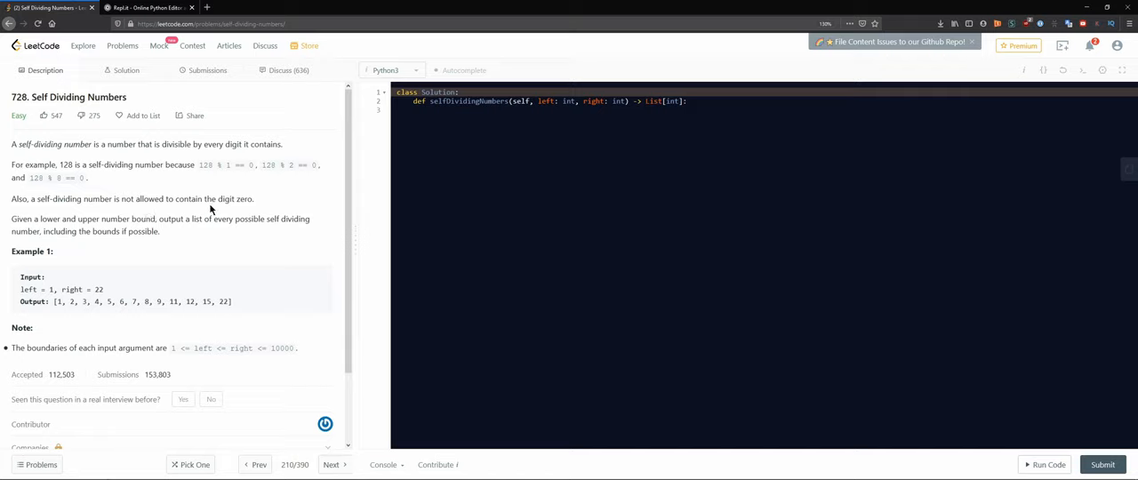
mouse_move(12, 217)
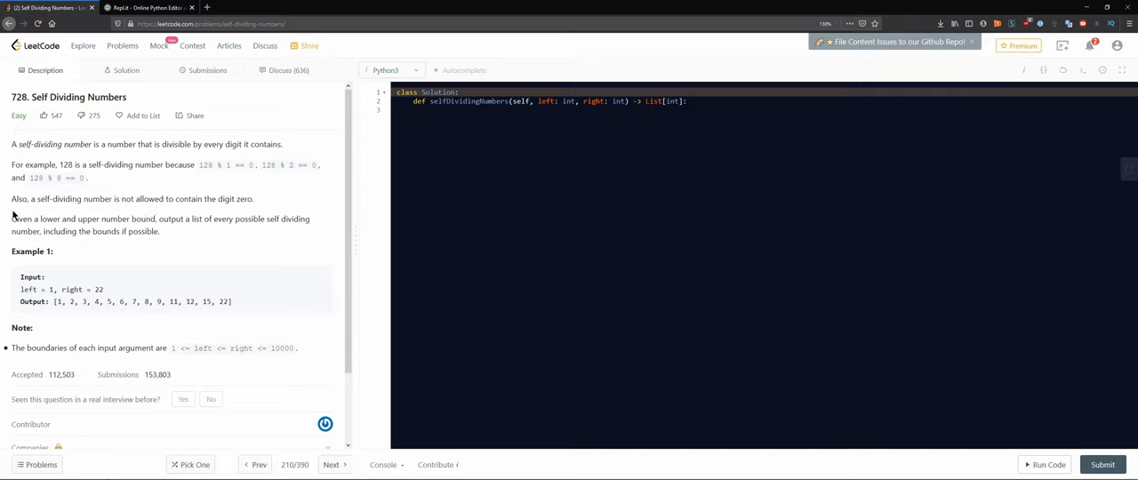
mouse_move(7, 221)
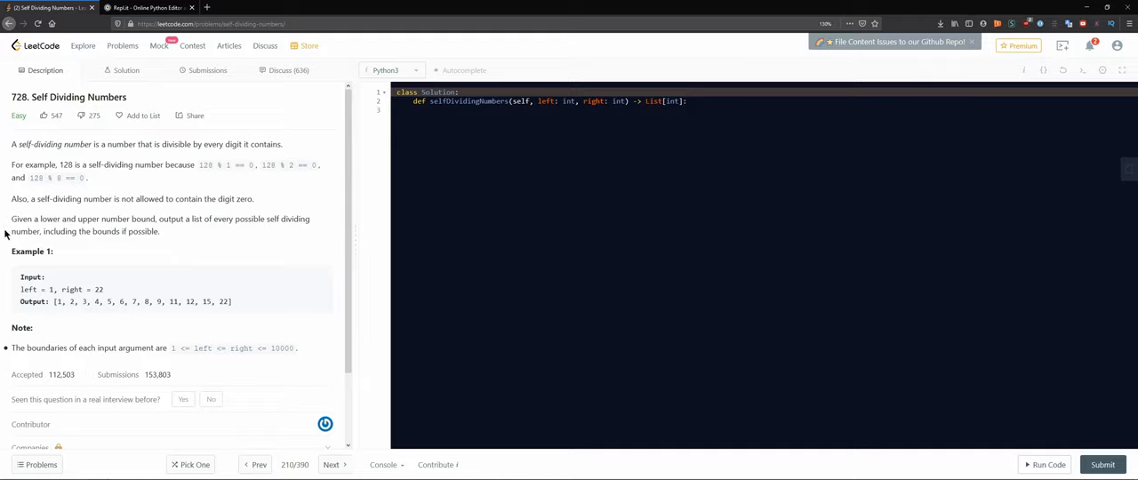
mouse_move(85, 231)
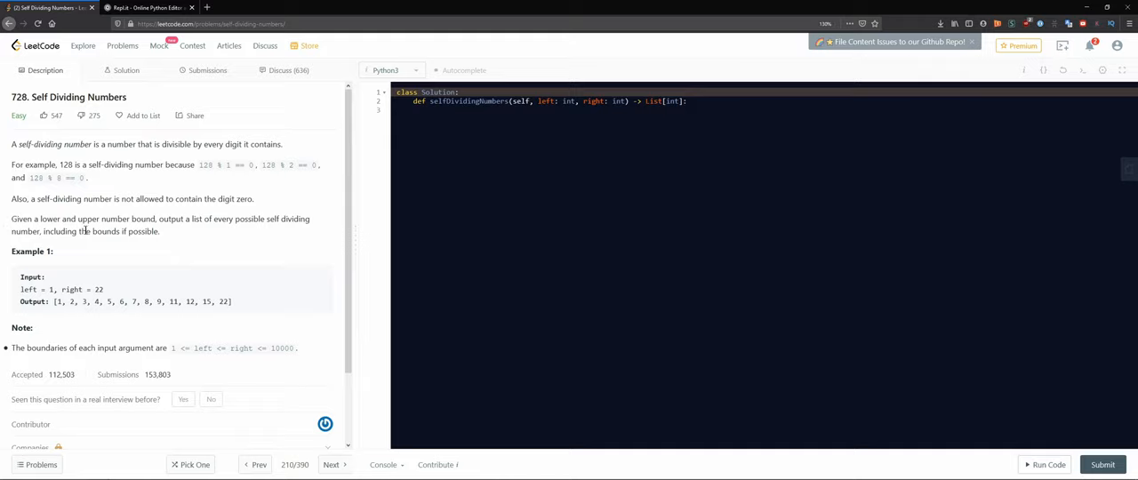
mouse_move(192, 238)
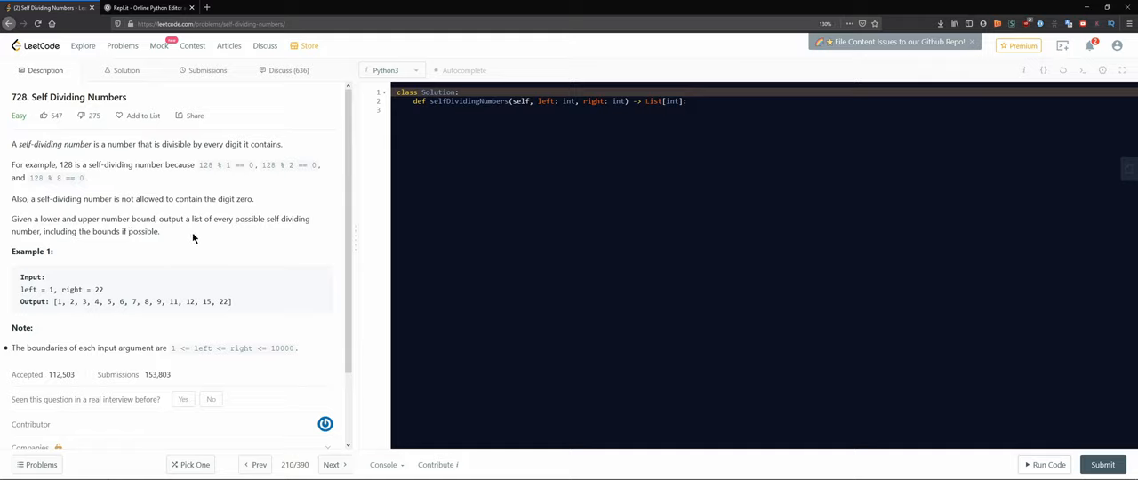
mouse_move(299, 230)
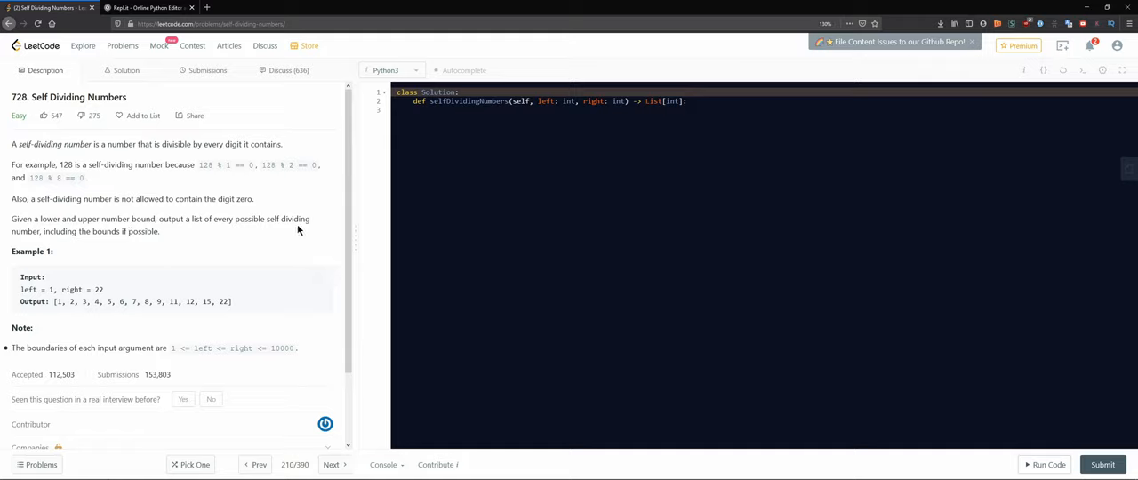
mouse_move(57, 234)
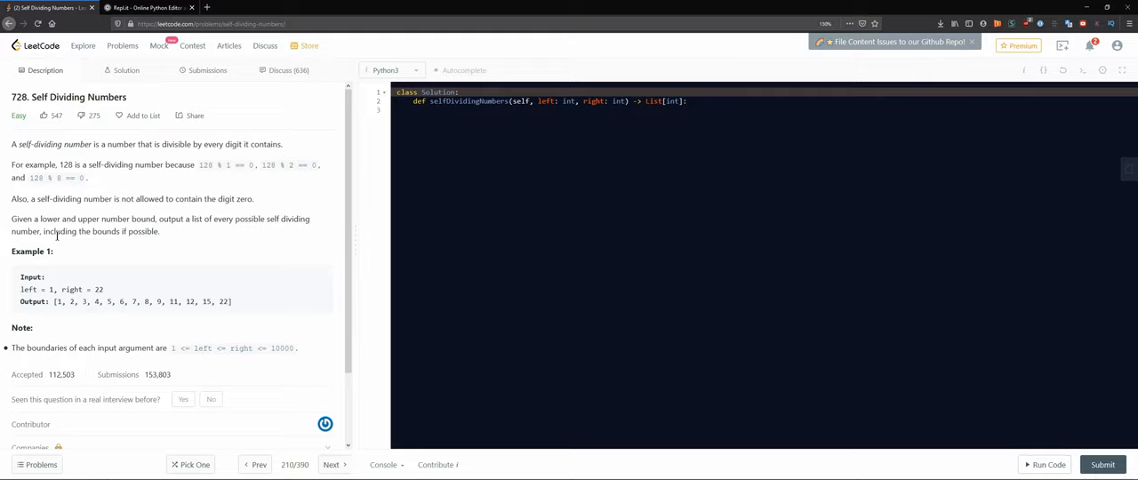
mouse_move(124, 242)
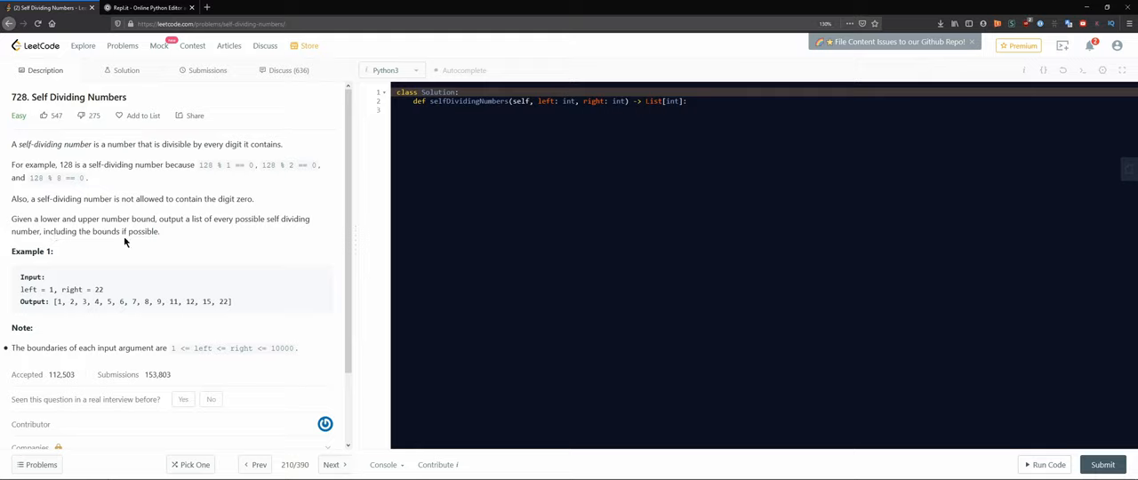
mouse_move(71, 288)
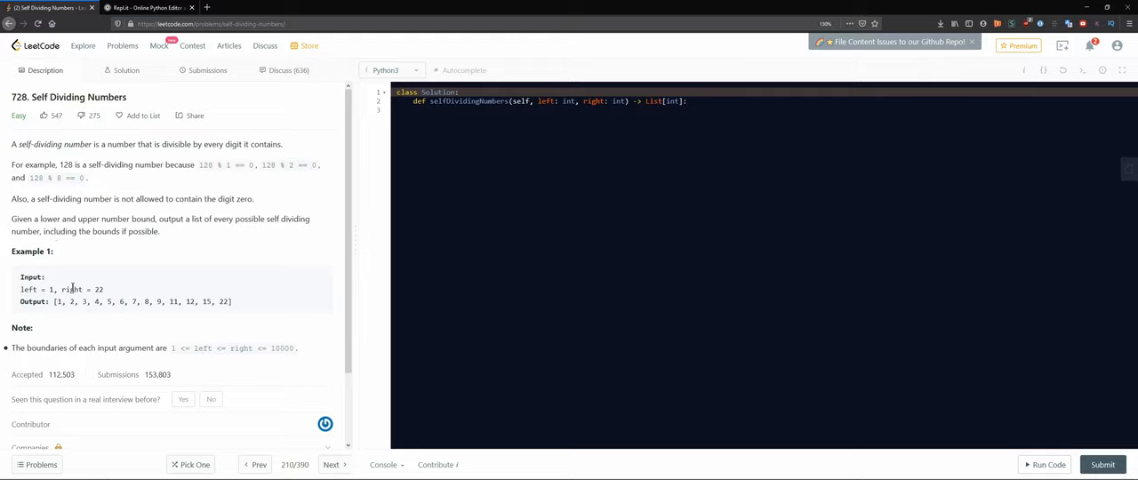
mouse_move(52, 317)
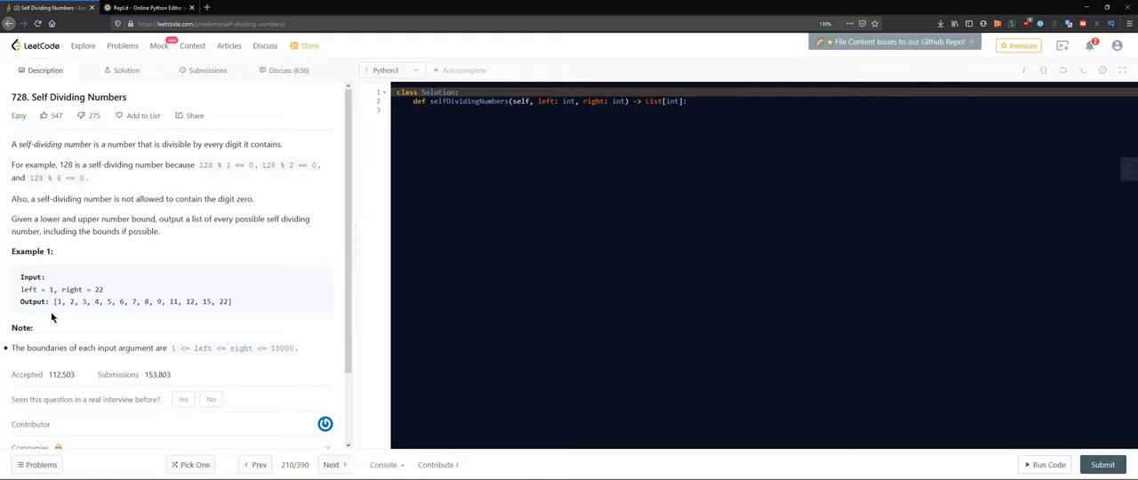
mouse_move(143, 316)
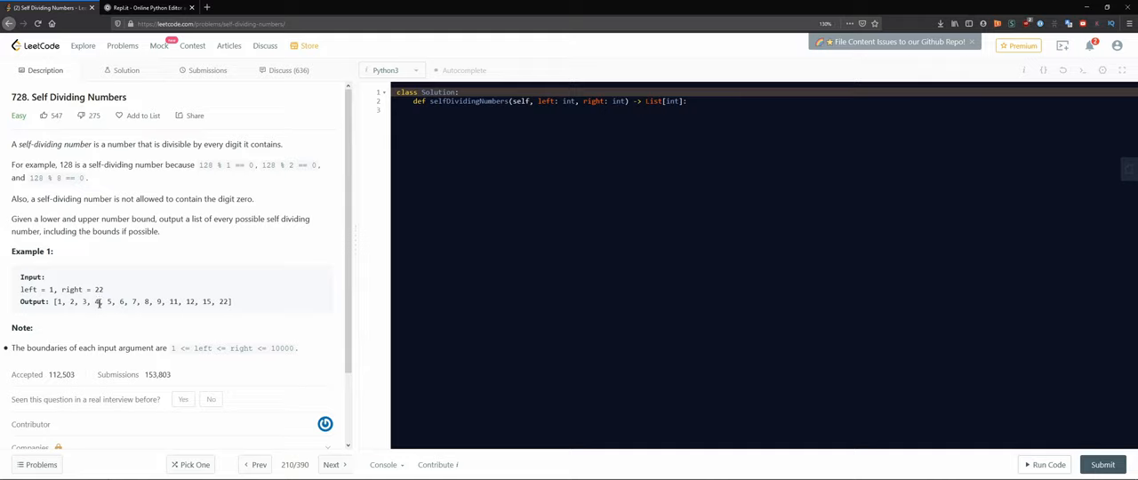
mouse_move(92, 311)
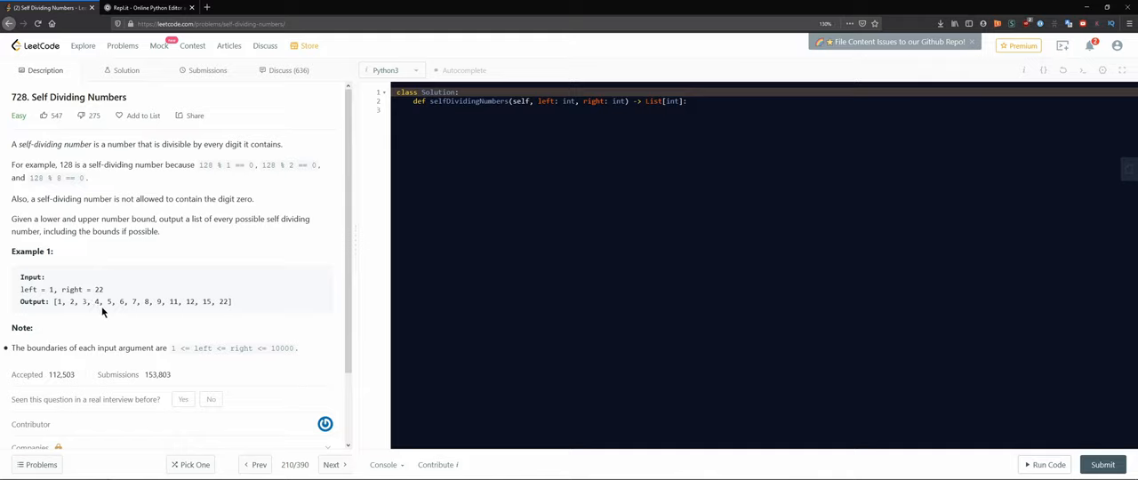
mouse_move(261, 318)
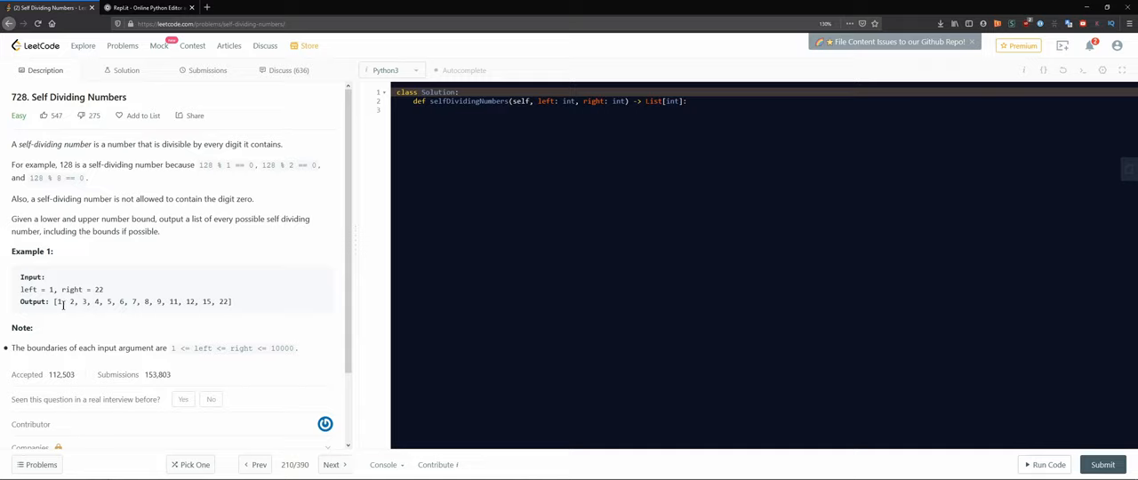
mouse_move(75, 303)
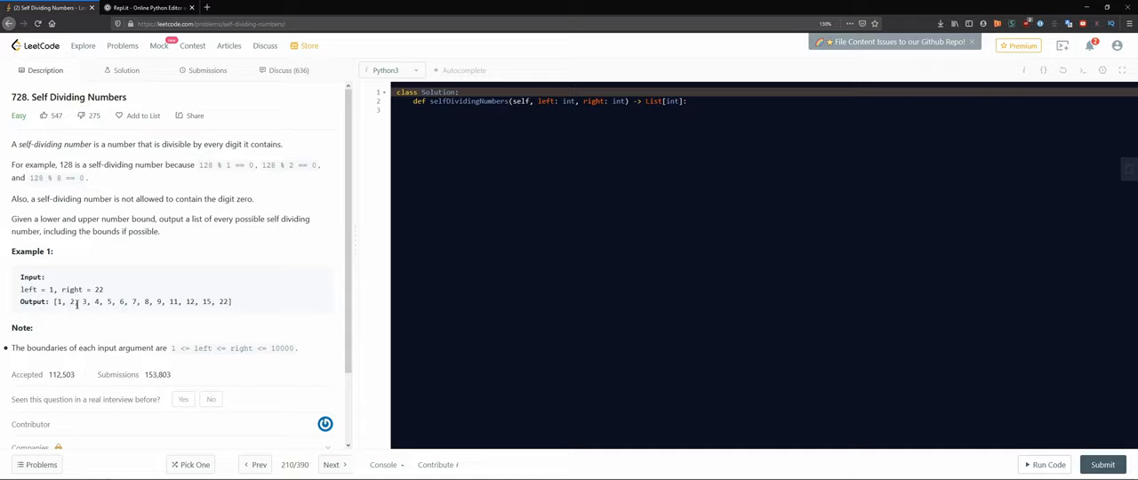
scroll(down, 3)
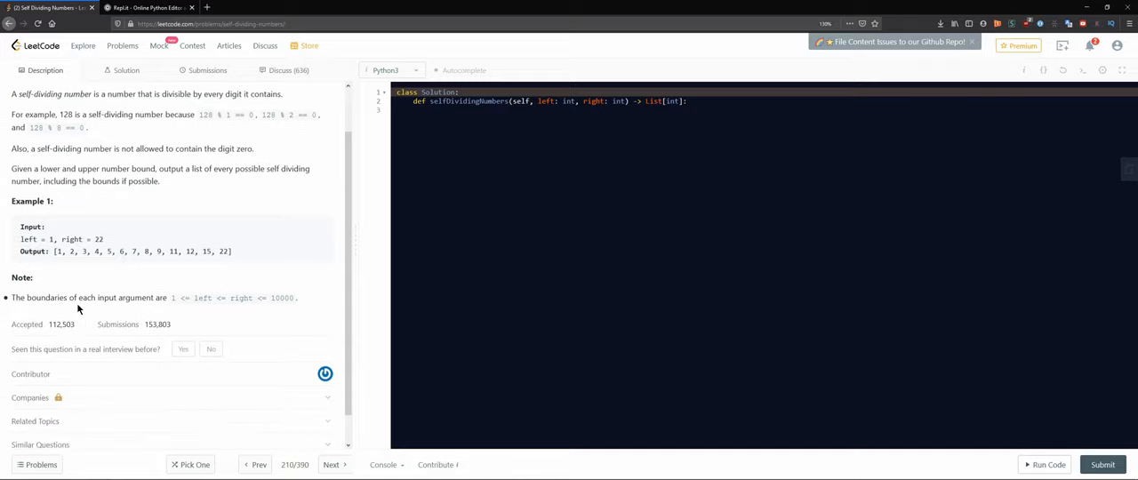
mouse_move(20, 302)
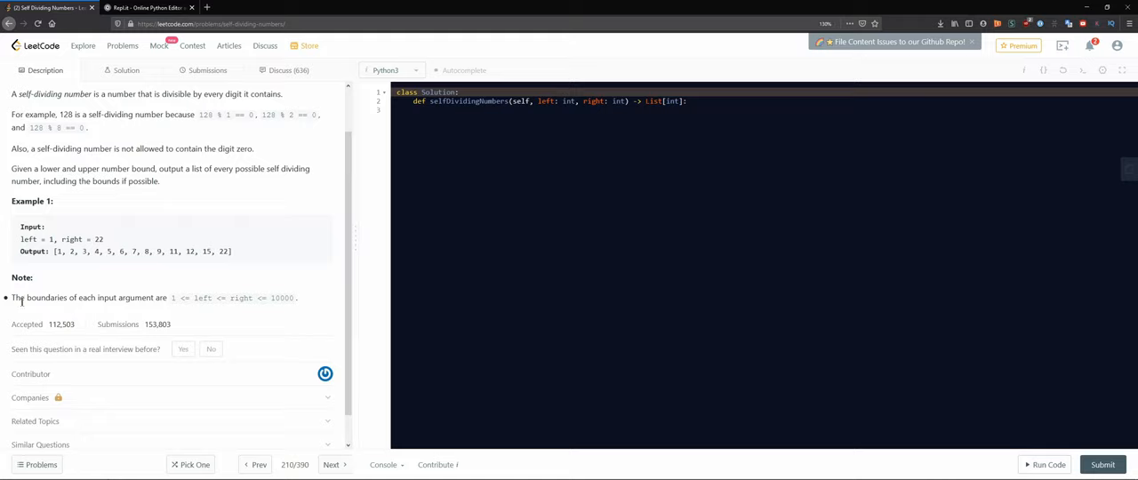
mouse_move(125, 313)
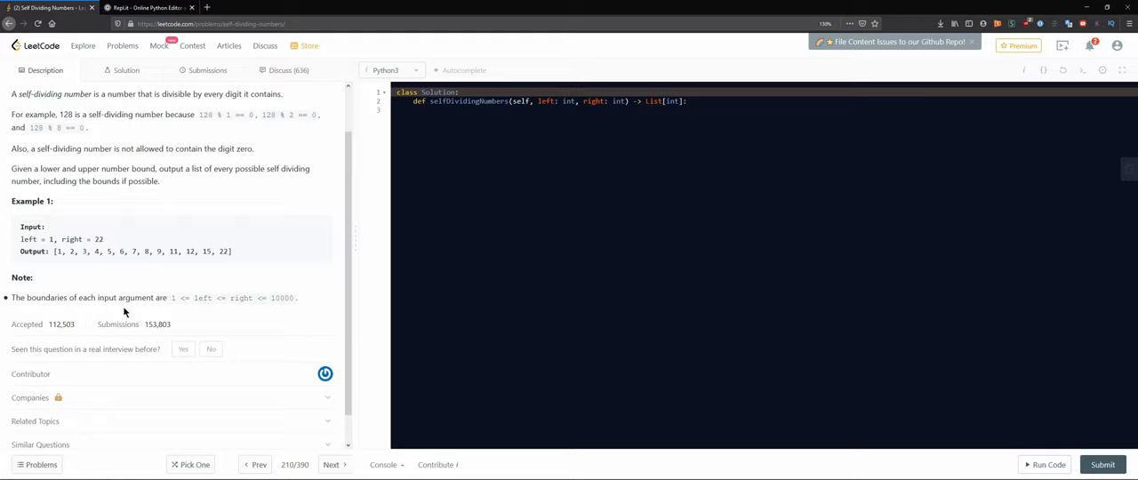
mouse_move(131, 312)
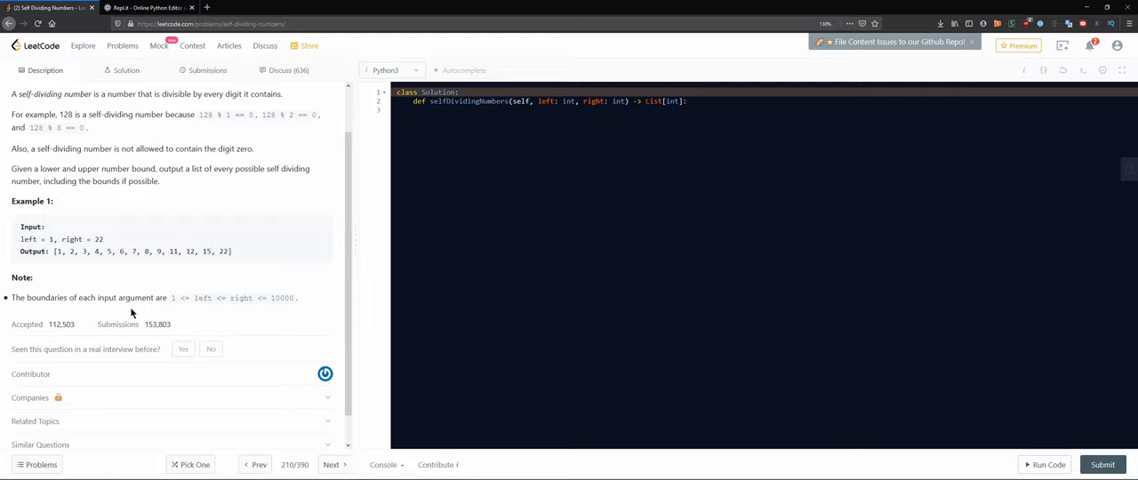
mouse_move(179, 309)
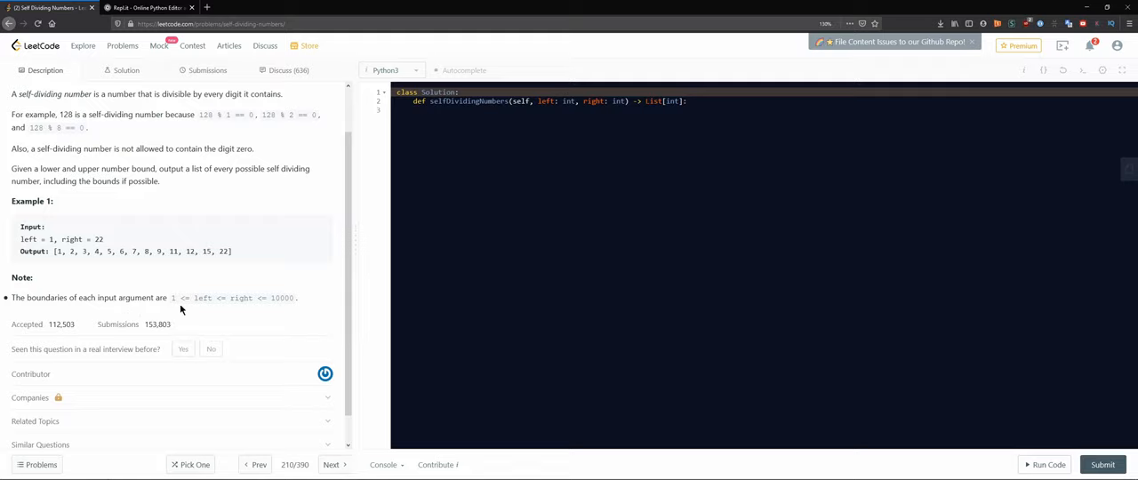
mouse_move(278, 309)
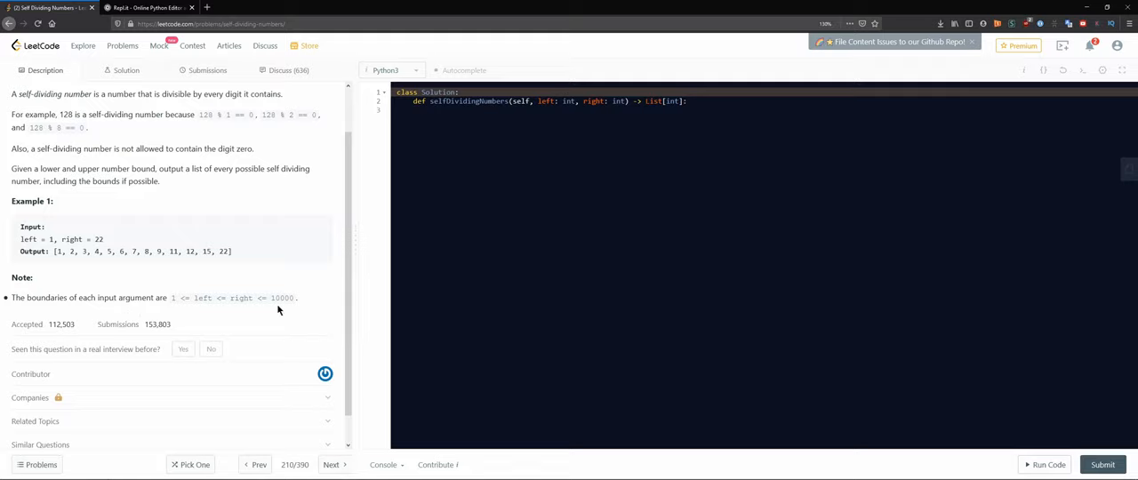
mouse_move(289, 314)
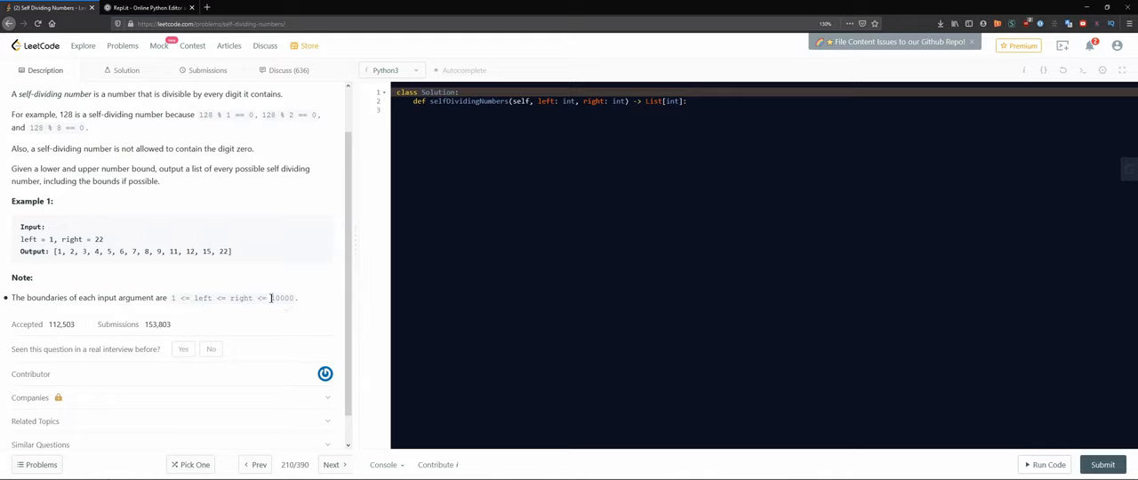
Try a scratch value 9999 in the editor and remove it again.
double_click(282, 299)
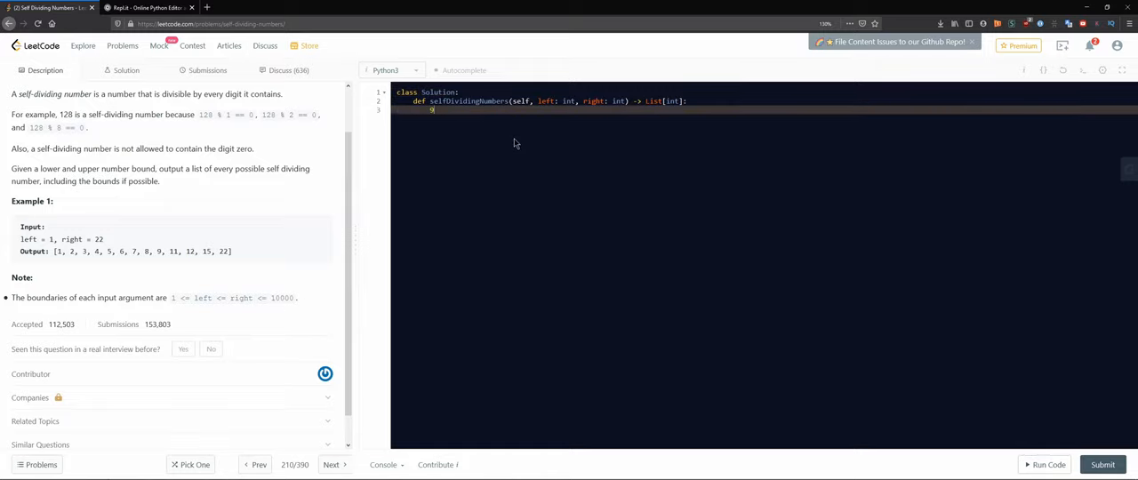
text(9999)
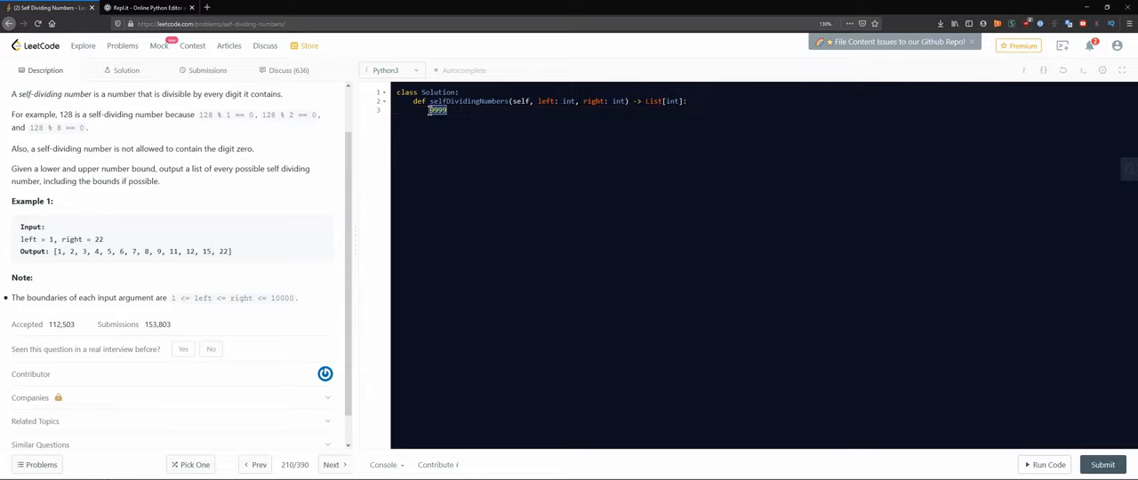
key(Delete)
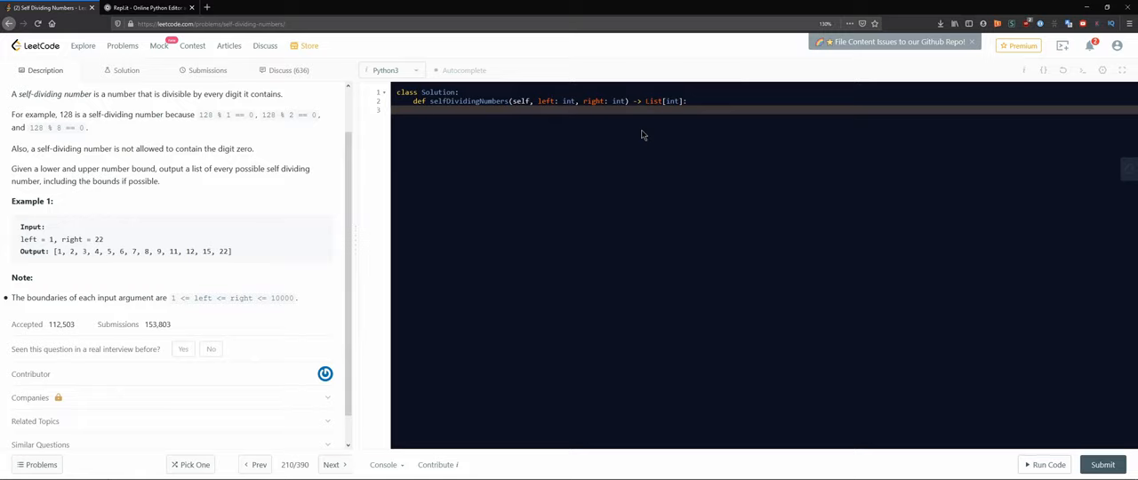
Write the loop for number in range(left, right+1) over every candidate number.
text(for numer)
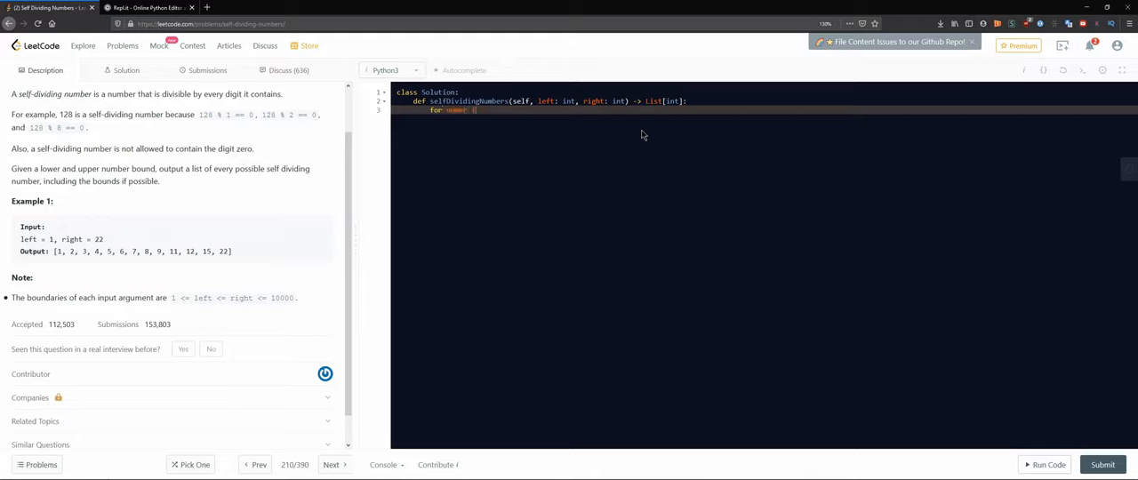
text(in range()
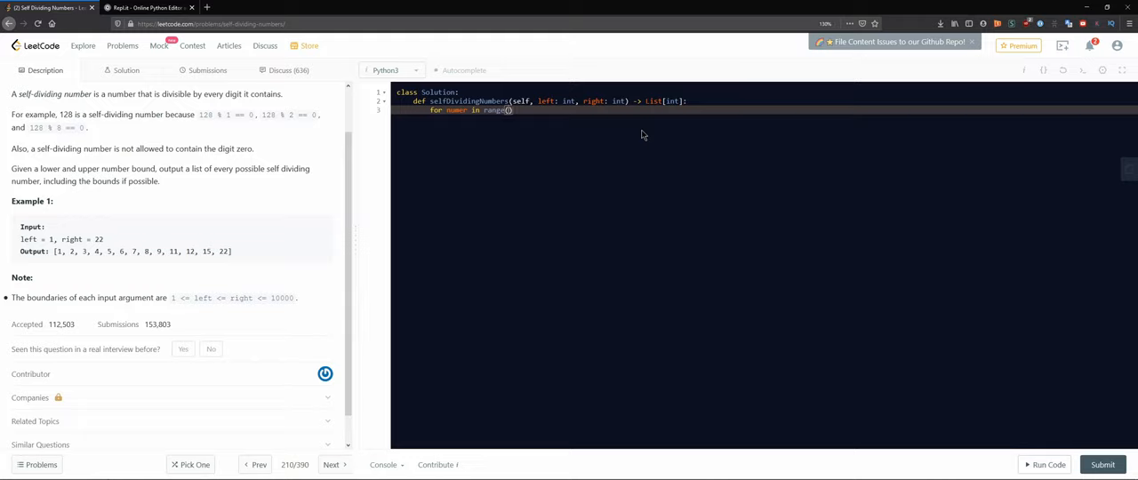
text(left, righ)
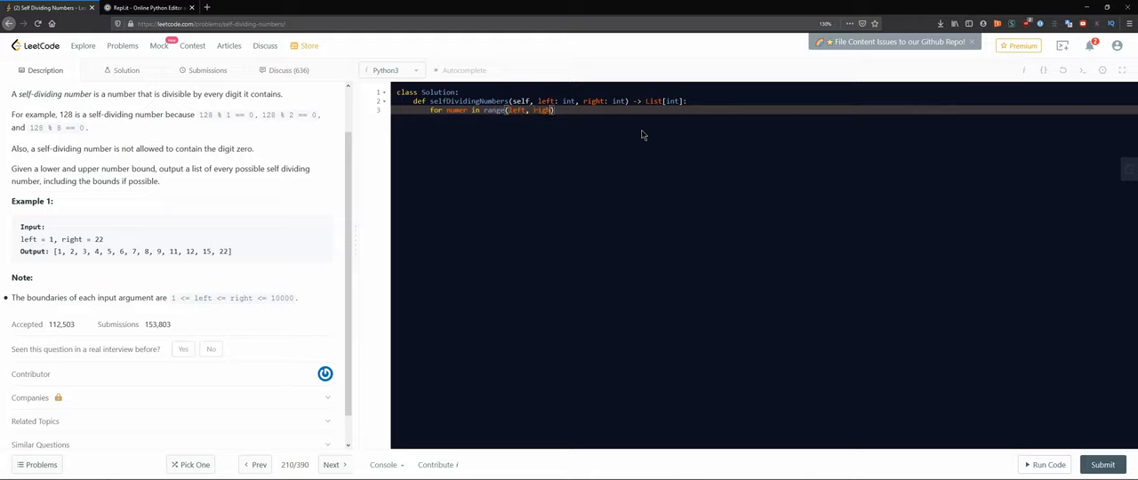
text(+1)
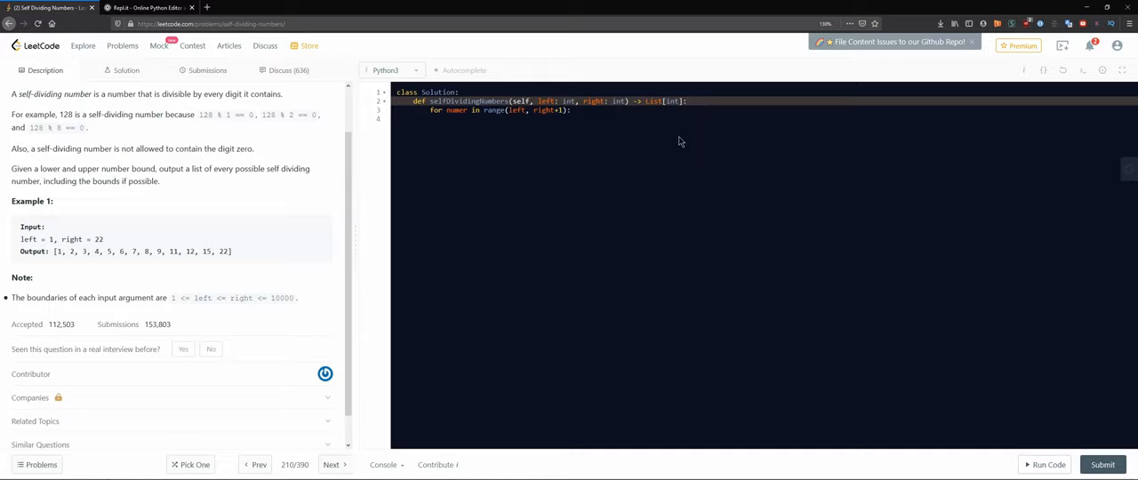
mouse_move(212, 317)
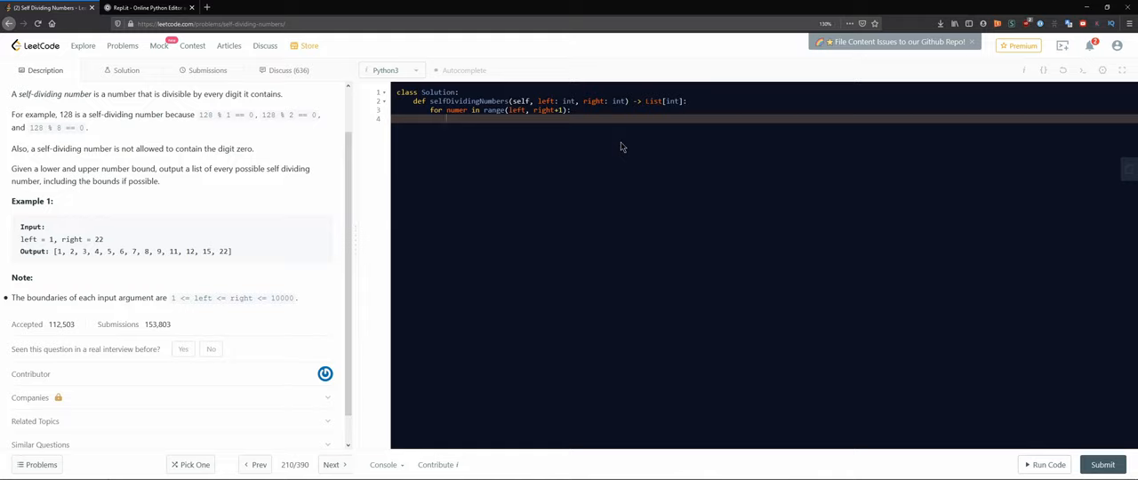
text(10)
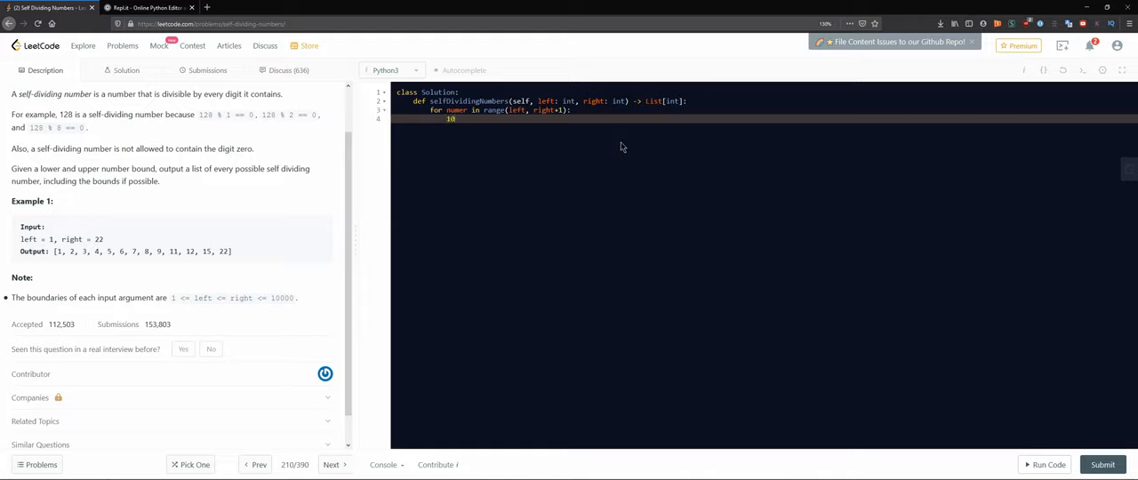
key(Backspace)
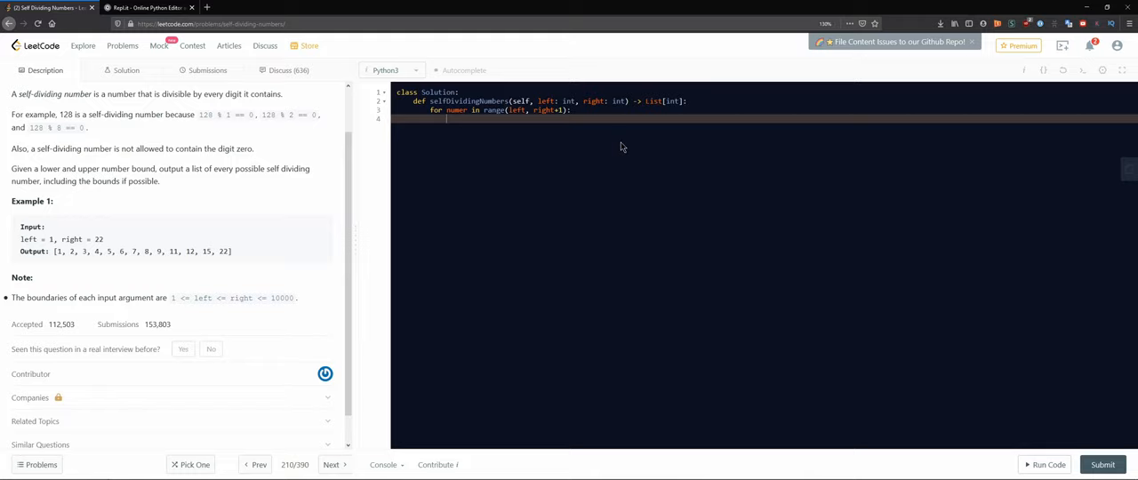
text(1030)
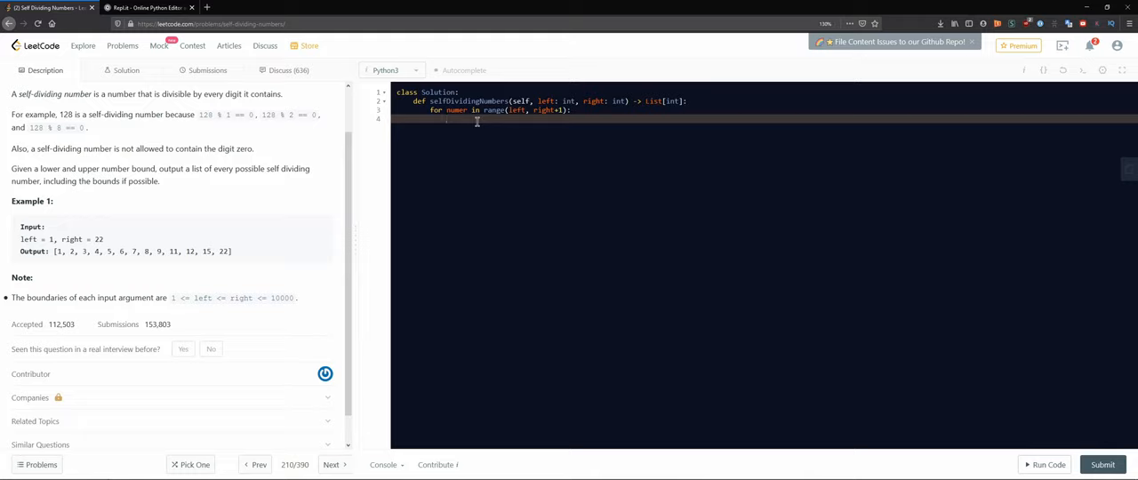
Inside the loop assign digits = list(str(number)) to get the digit characters.
text(list)
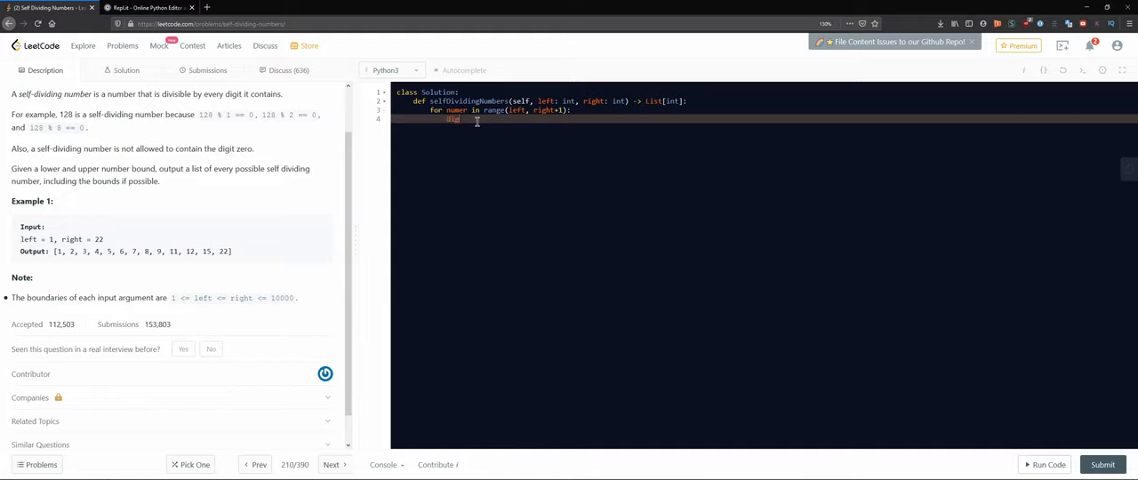
text(digits =)
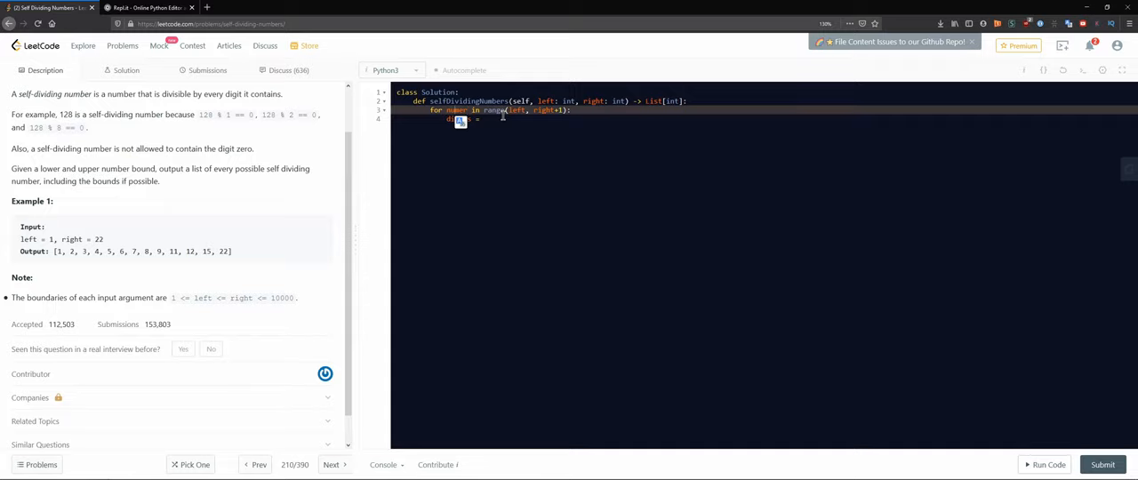
text(digits =)
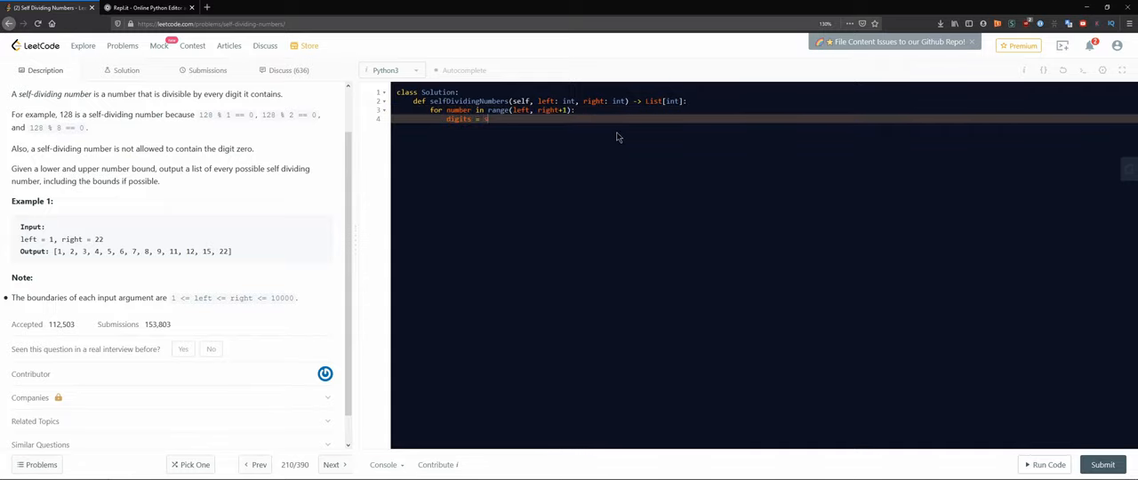
text(str())
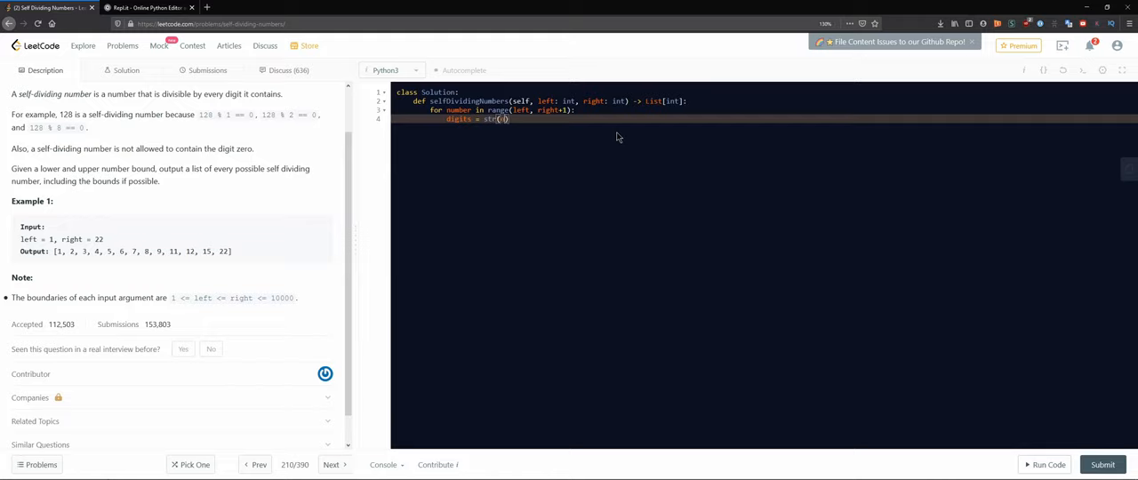
text(number)
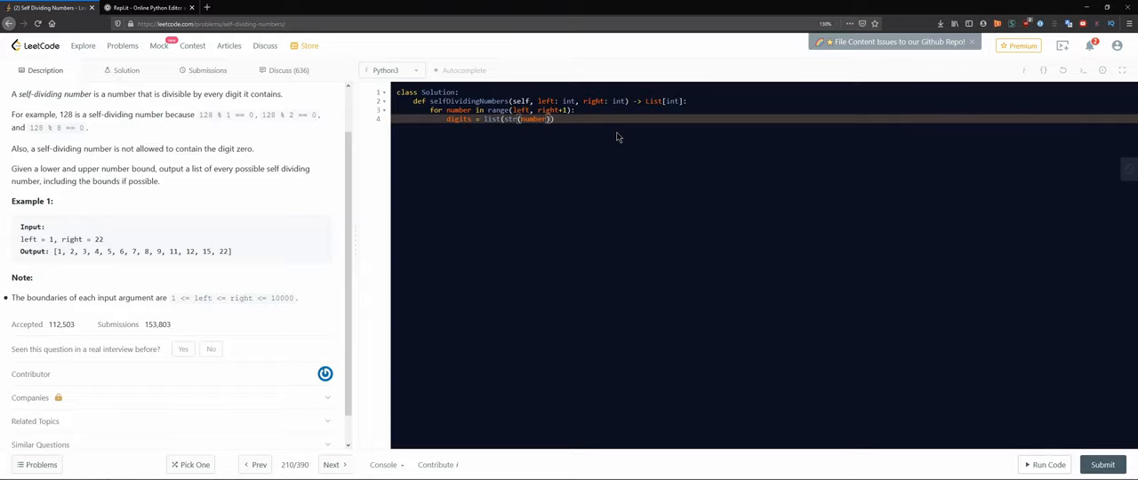
In the Repl.it scratchpad write print(list(str(102))) as a one-line test.
click(146, 7)
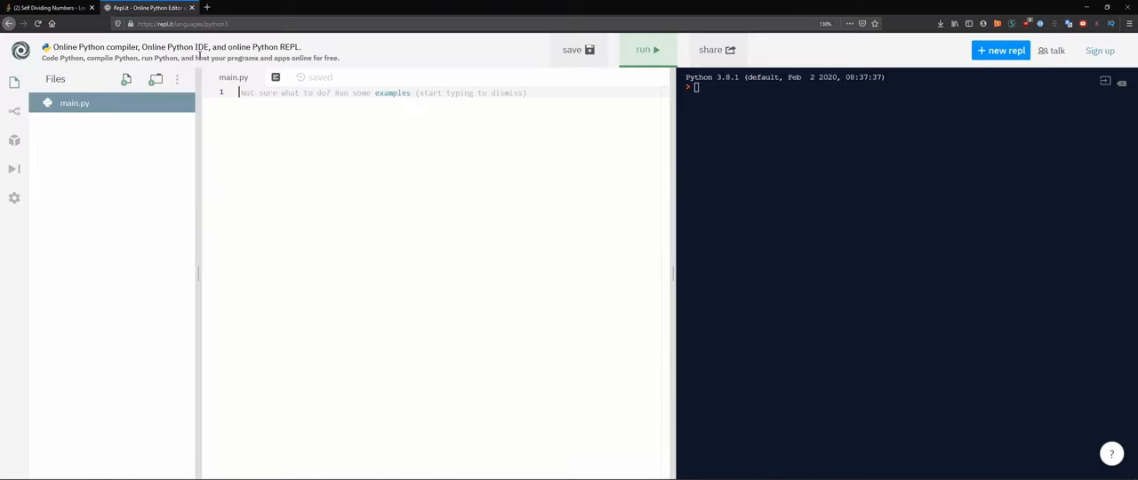
text(s)
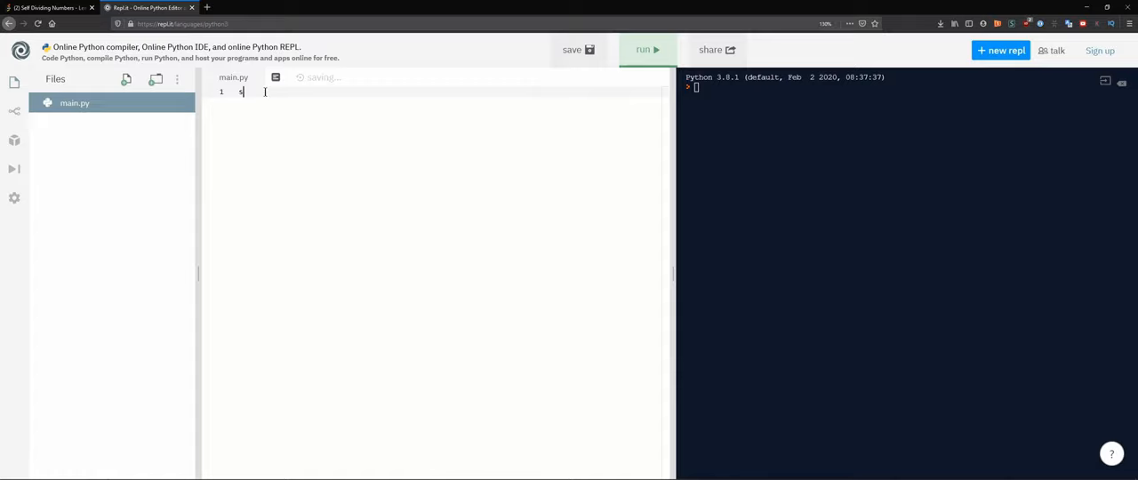
text(print(list(str()
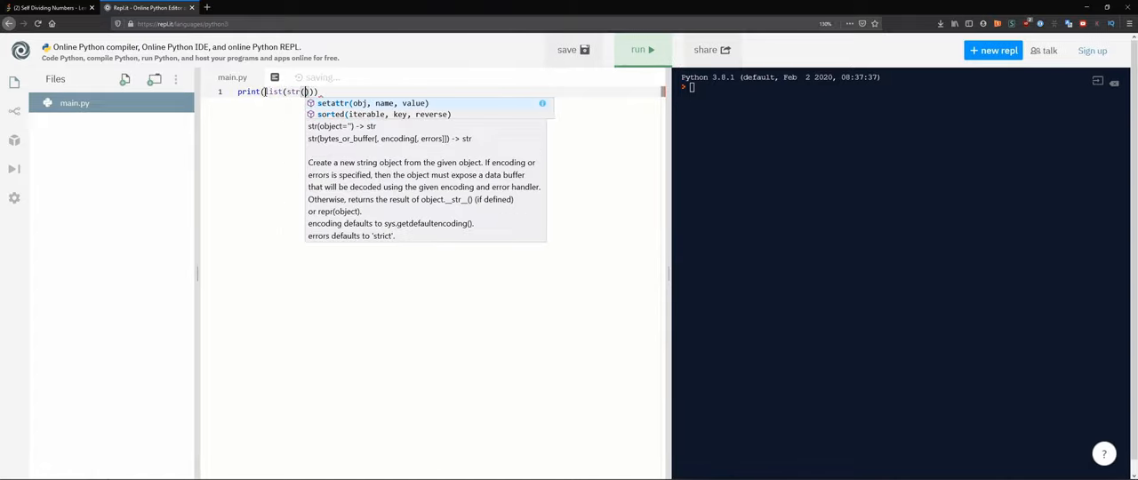
text(102)
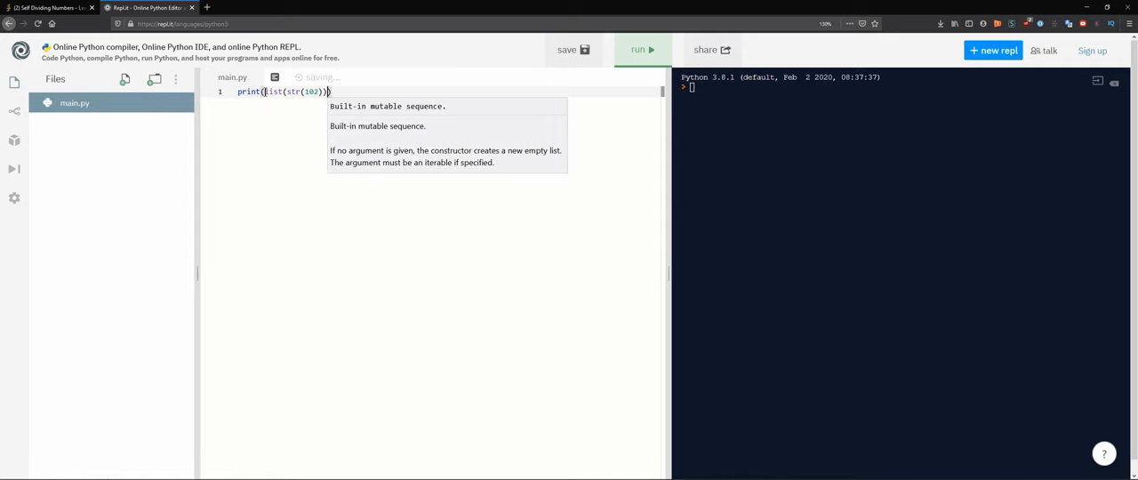
Back in LeetCode start a for line under the digits assignment.
click(642, 49)
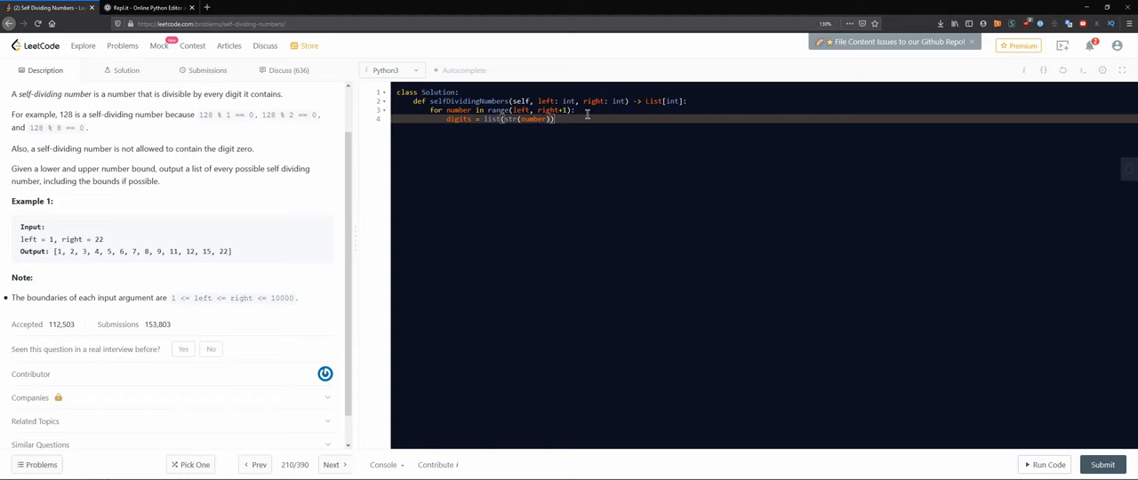
key(Enter)
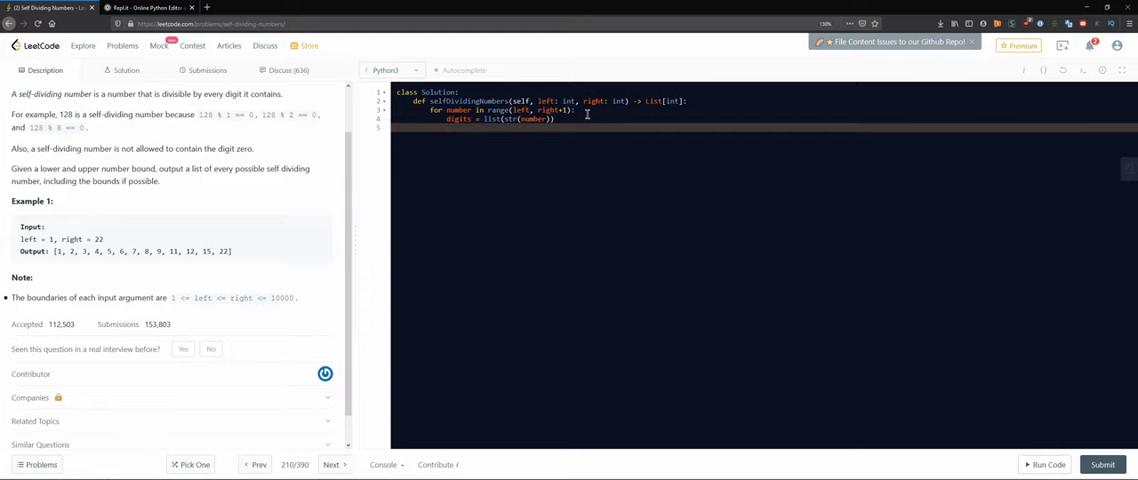
text(for)
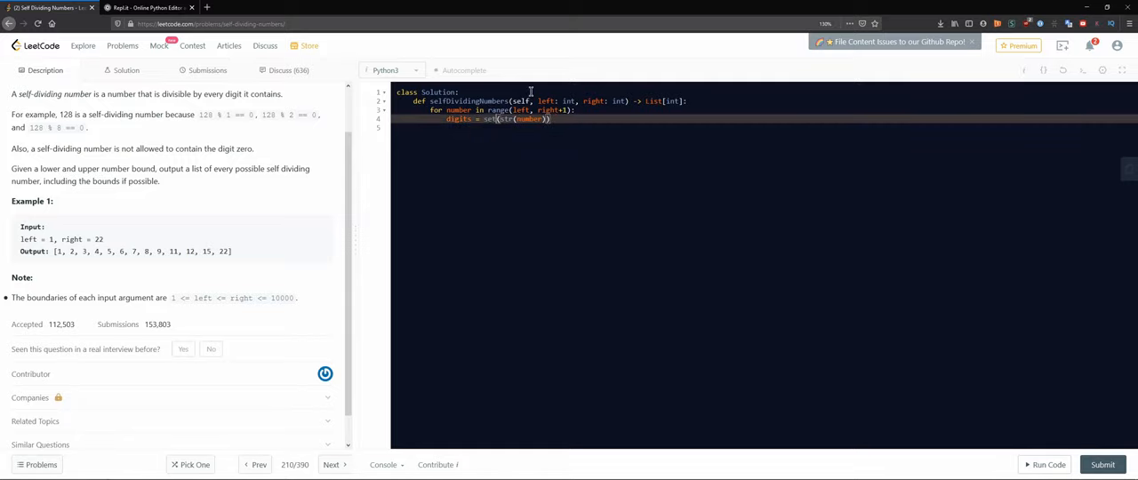
Run the Repl.it test to see the digits printed as a list of characters.
click(138, 8)
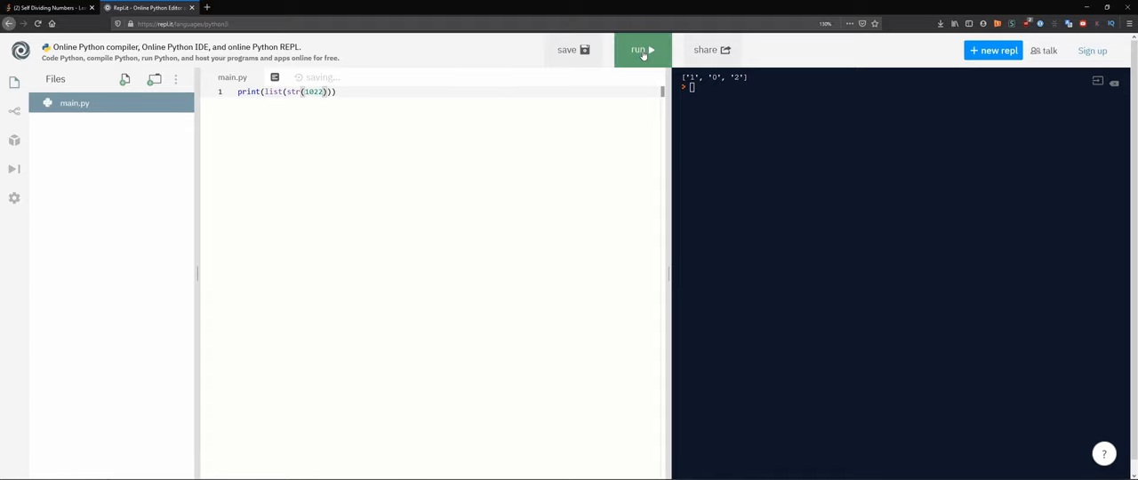
click(640, 49)
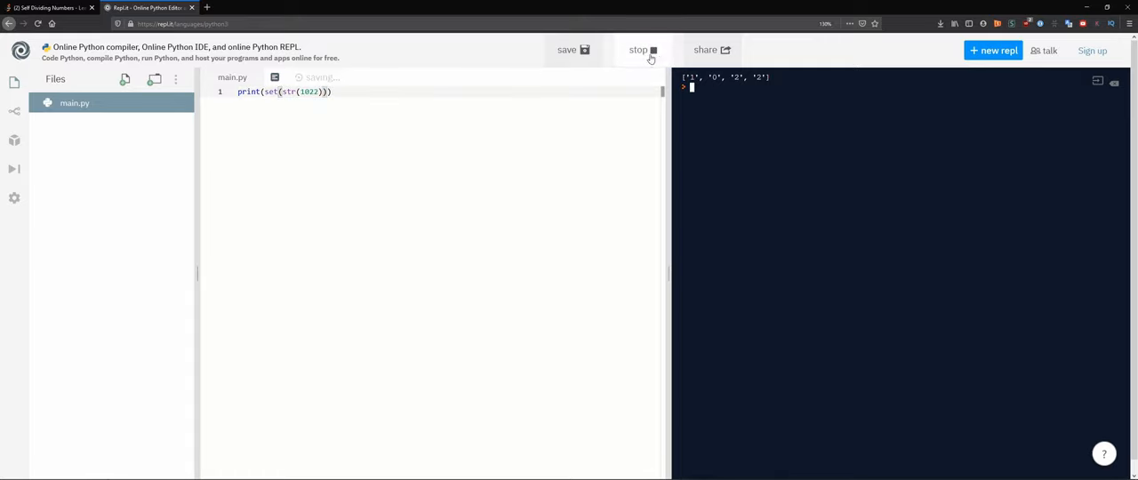
click(640, 50)
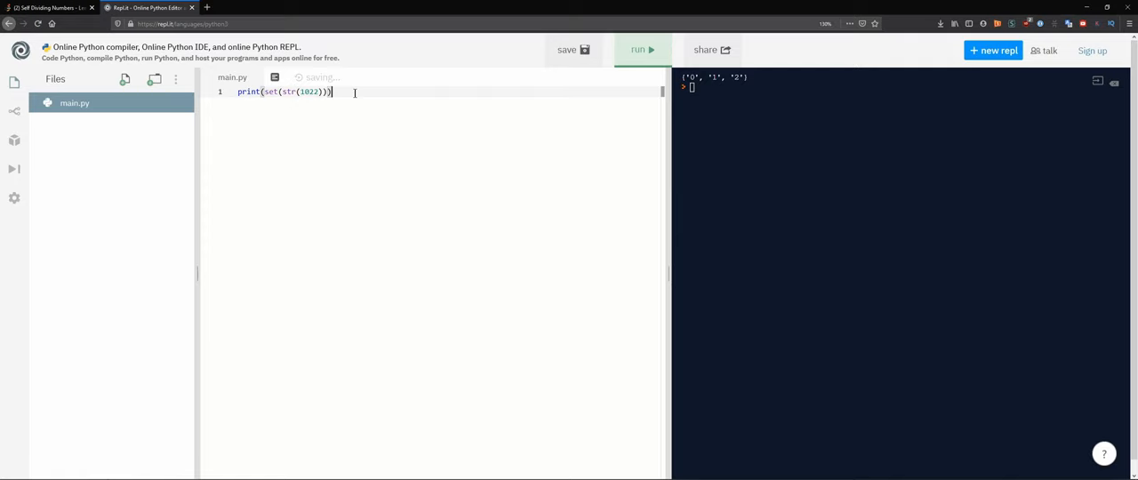
Subtract set(['0']) from the digit set of 1022, run it to see only 1 and 2, and return to LeetCode.
click(50, 7)
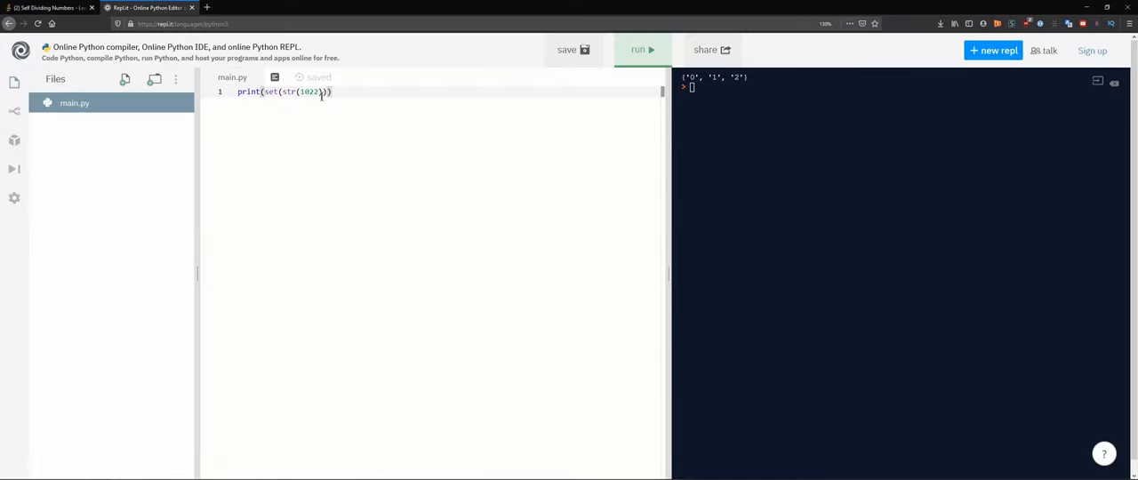
text(- set[[0]]))
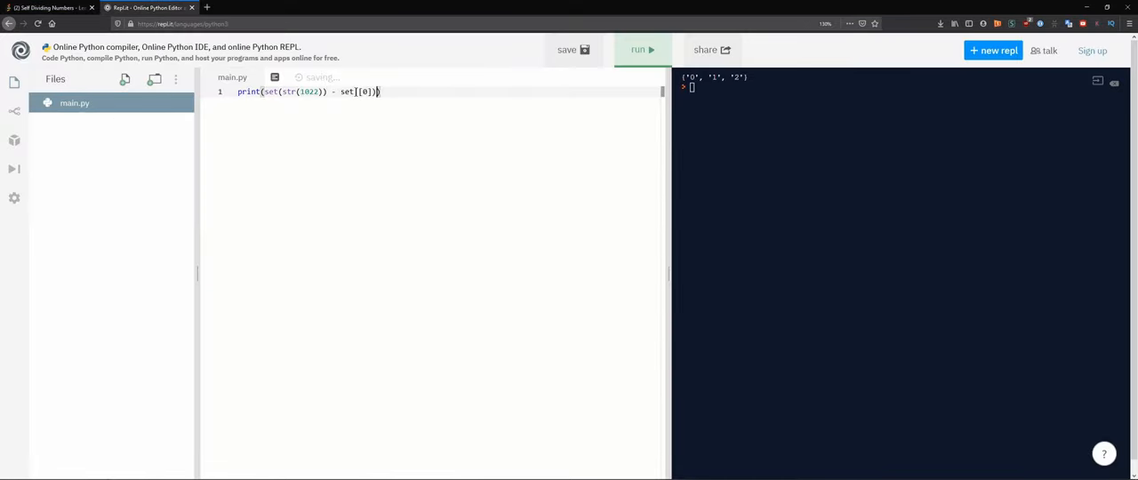
click(643, 50)
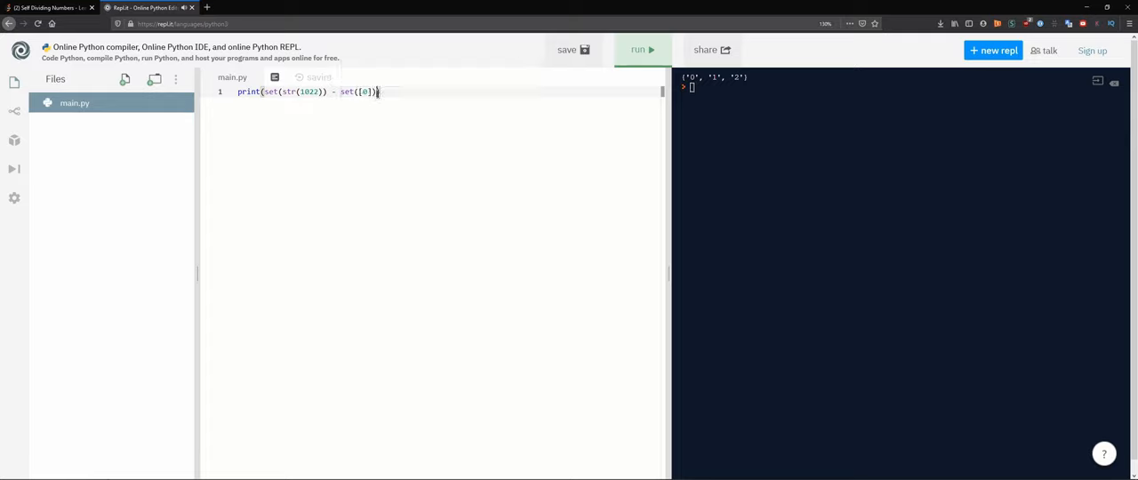
mouse_move(380, 82)
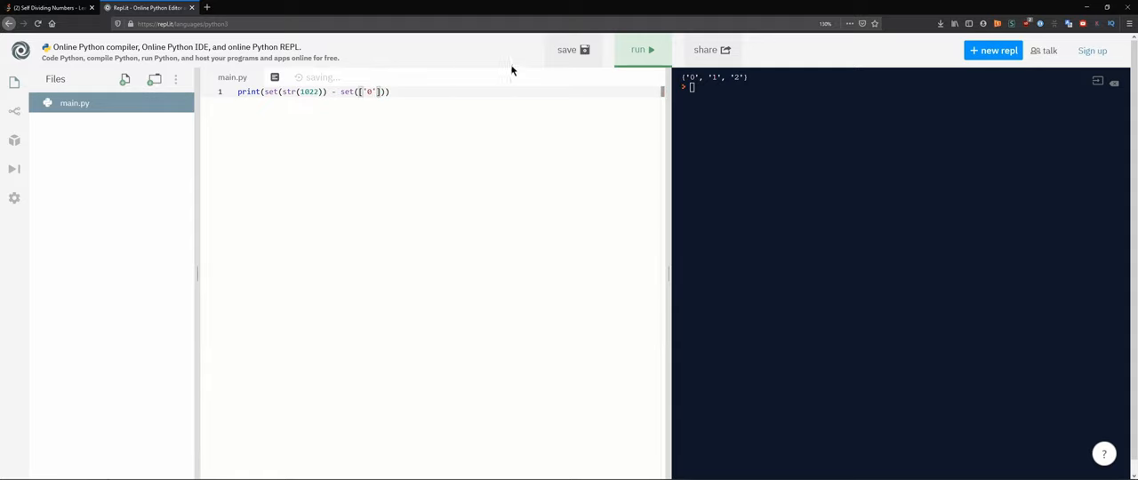
click(640, 50)
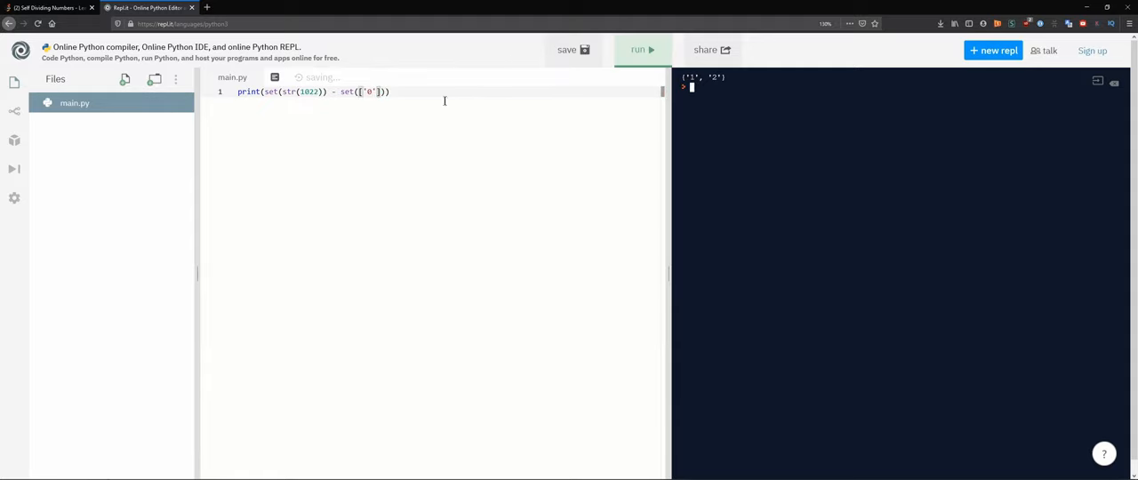
click(50, 7)
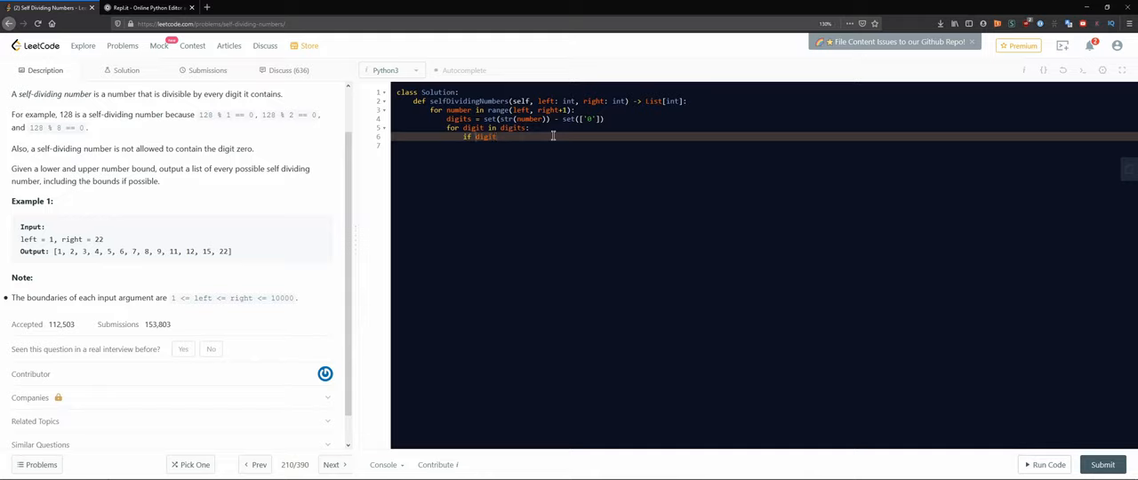
Add flag = True and the check if number % int(digits) == 0 that sets flag = False.
text(int(digit)
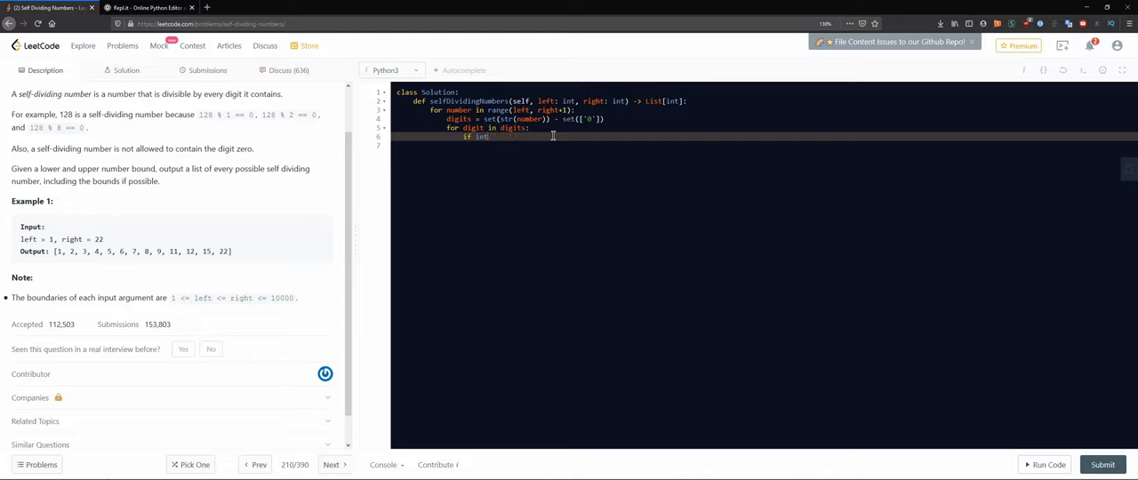
text(number %)
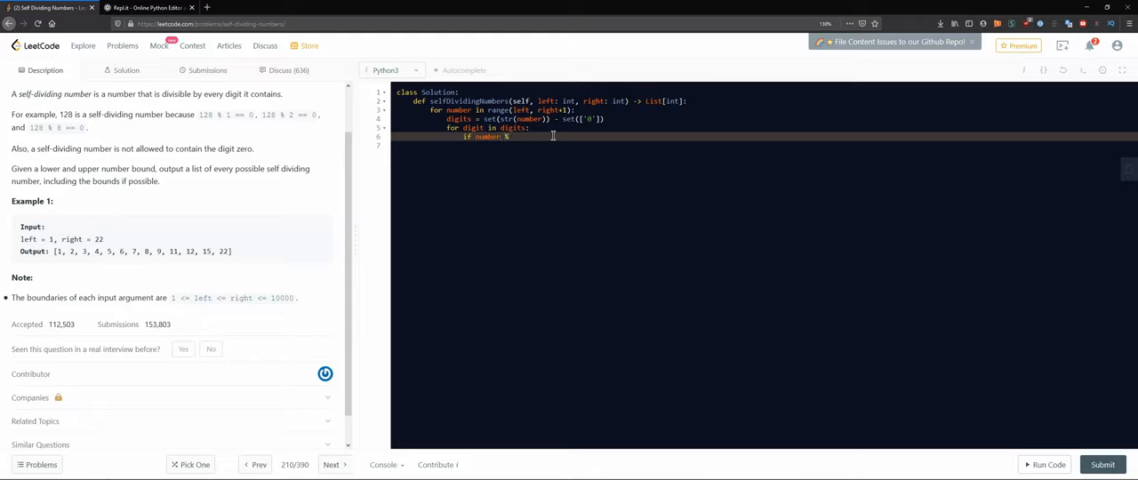
text(int(d))
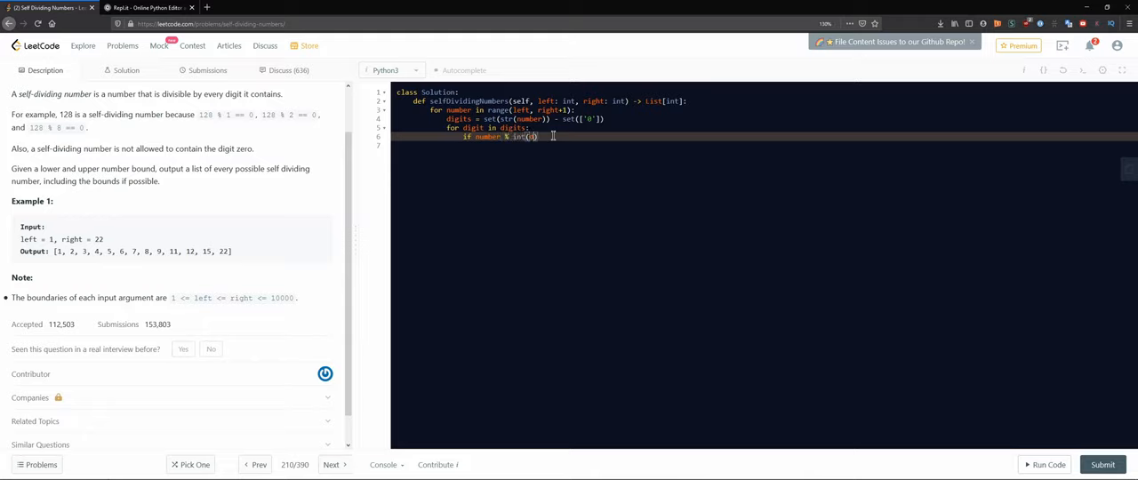
text(igits)
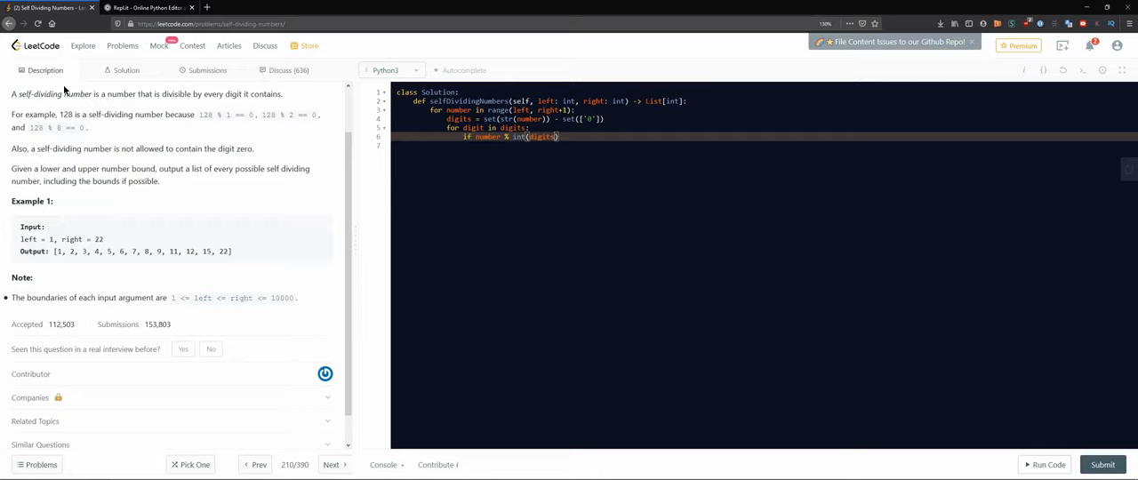
drag(197, 114, 89, 128)
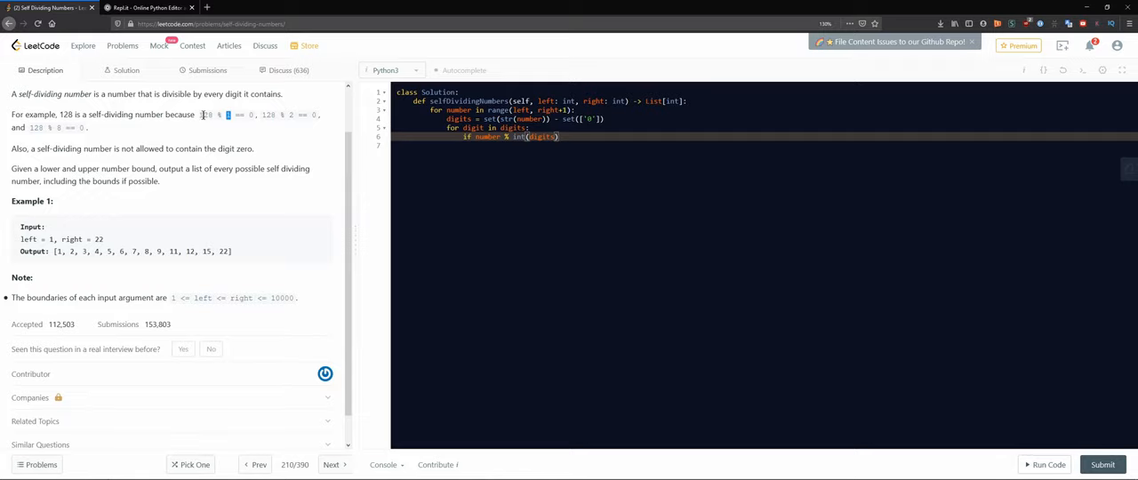
double_click(206, 114)
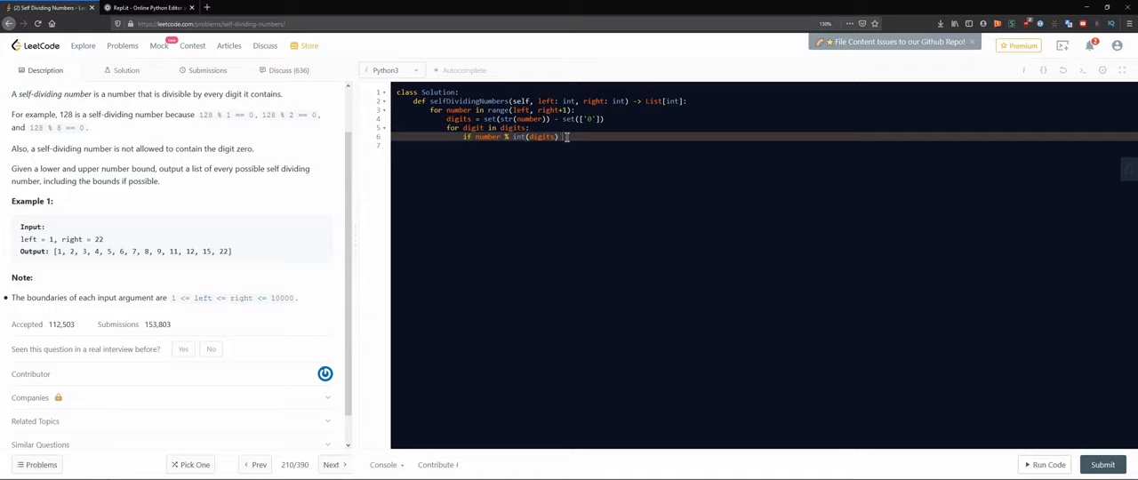
text(== 0:)
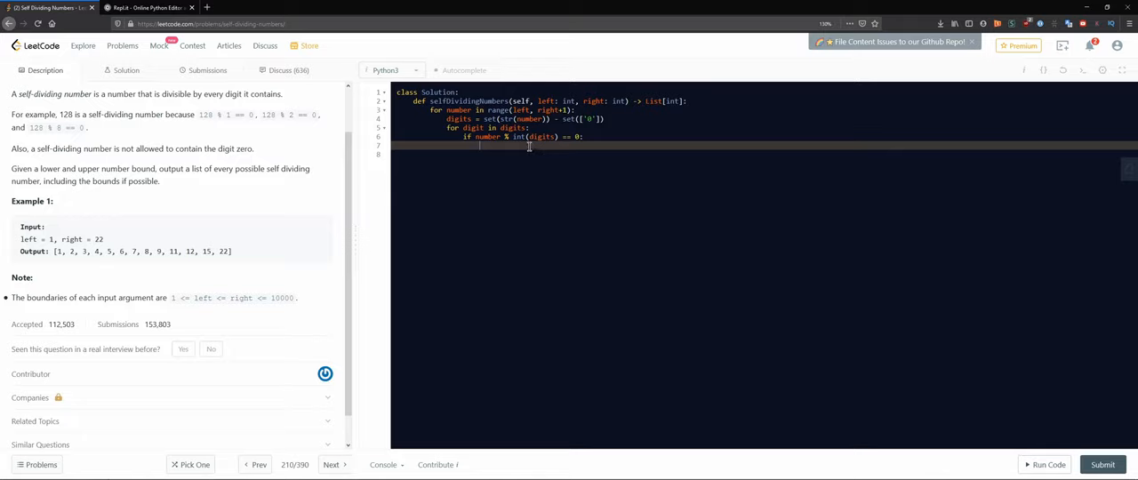
mouse_move(182, 117)
text(flag =)
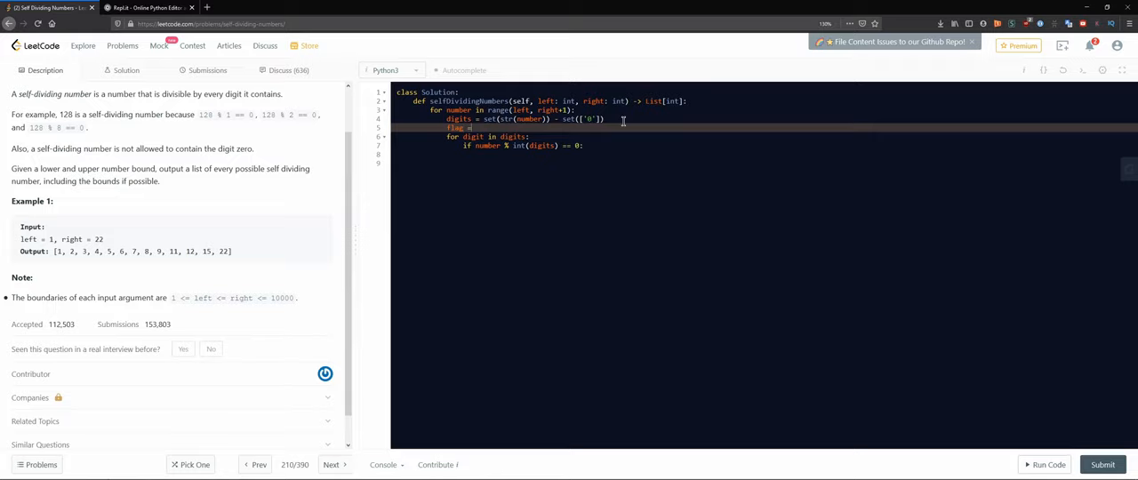
text(True)
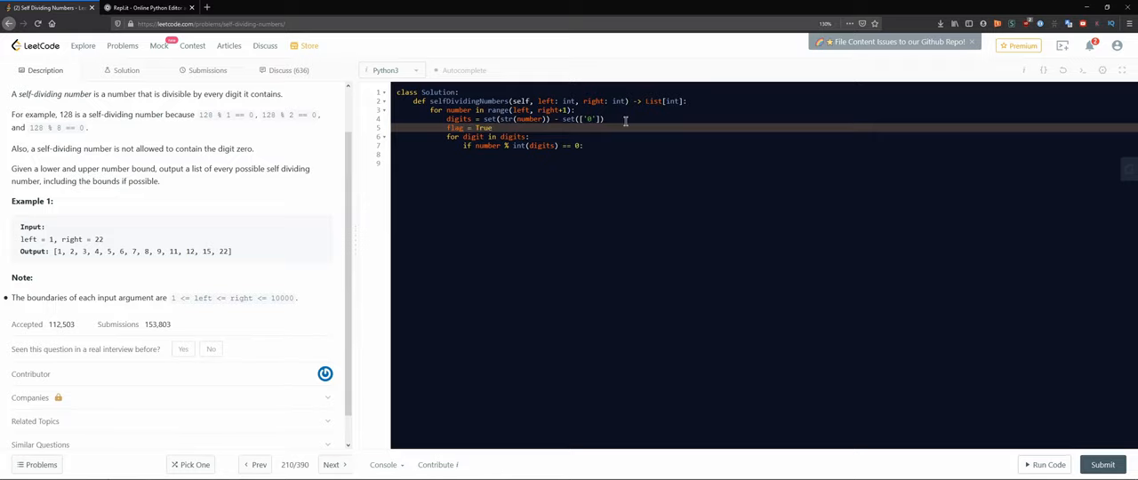
mouse_move(493, 137)
text(!)
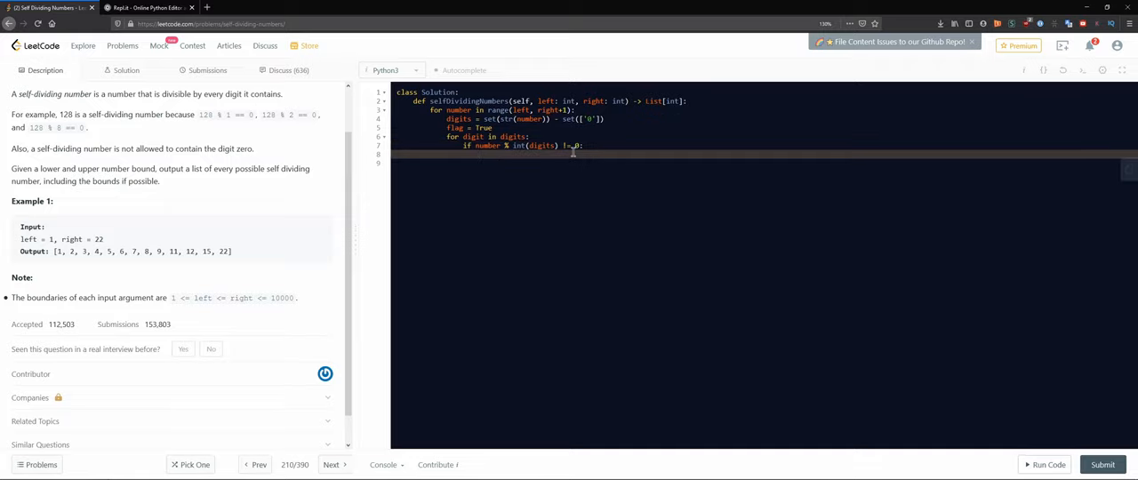
text(flag = False)
click(764, 163)
text(if flag ==)
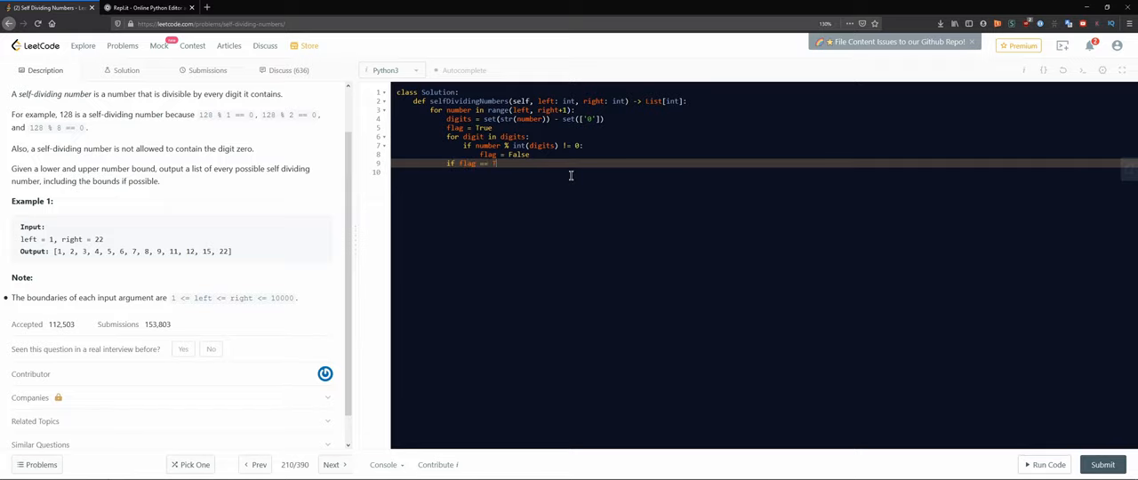
Start output = [], append number under if flag == True, and return output at the end.
text(rue:)
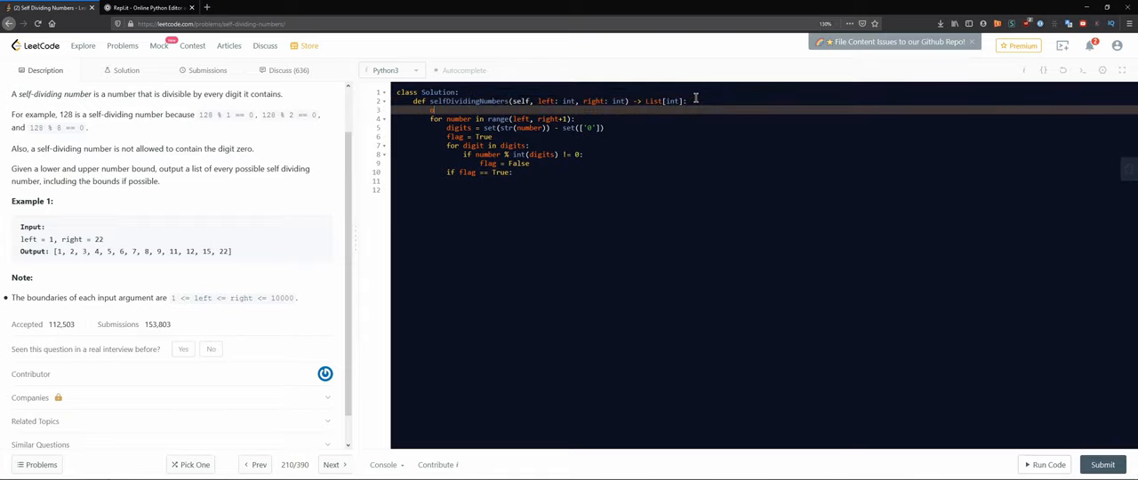
text(output = [)
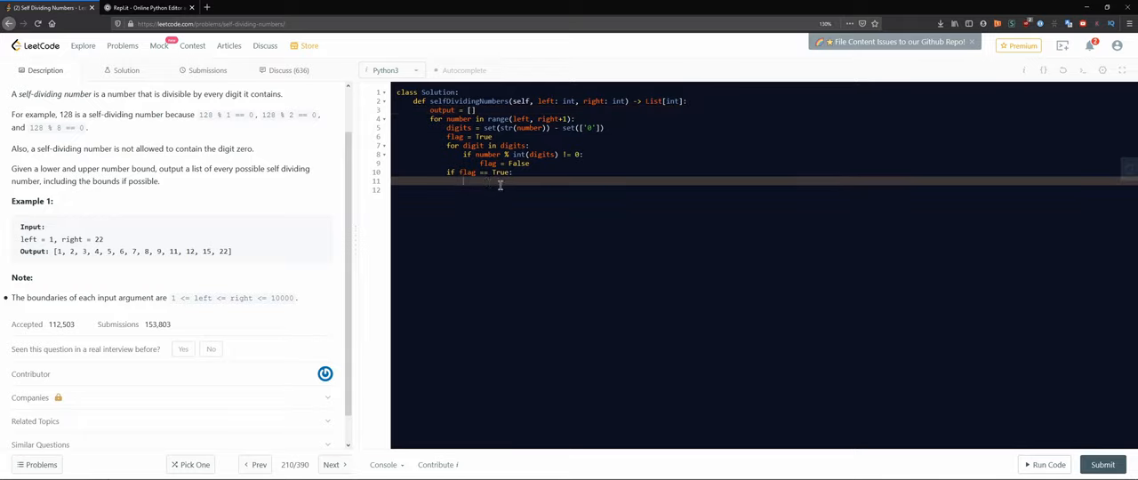
text(output.append(number)
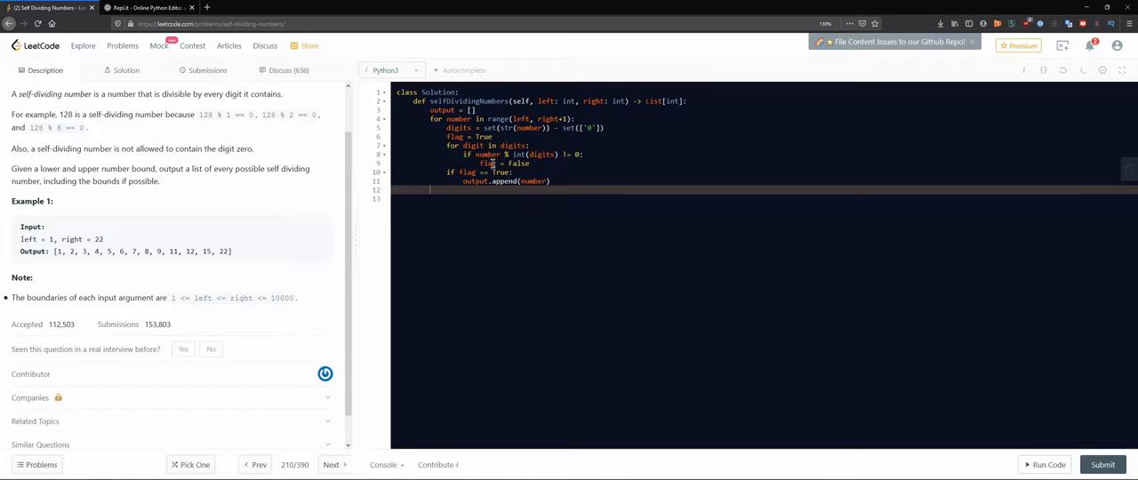
double_click(530, 153)
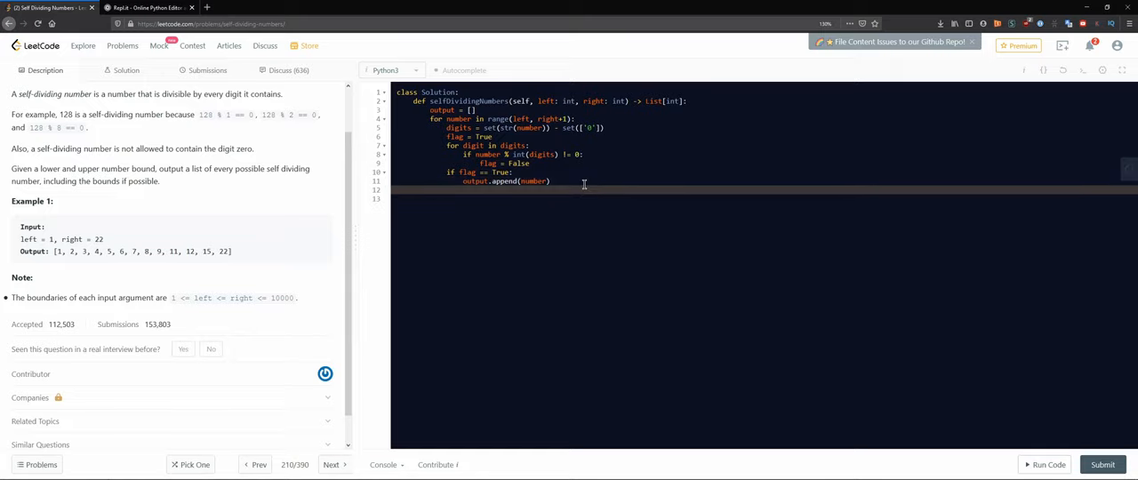
text(return output)
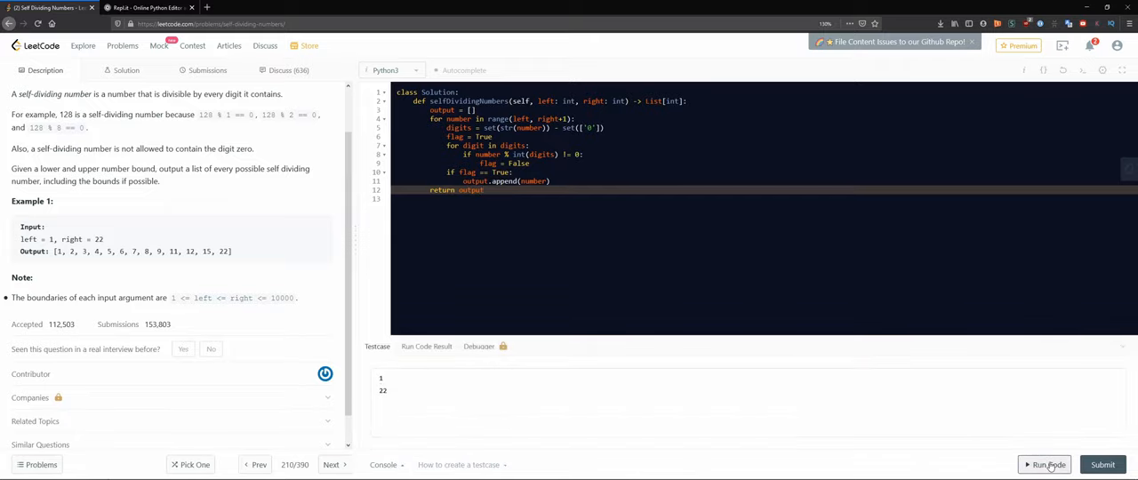
Run the sample test and compare the Wrong Answer output 1..22 with the expected list.
click(1049, 466)
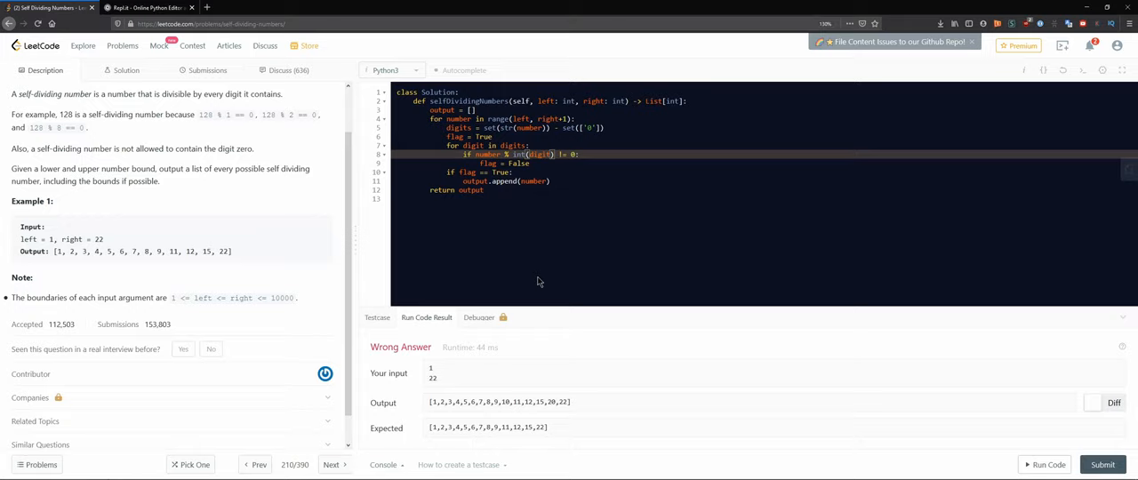
mouse_move(521, 368)
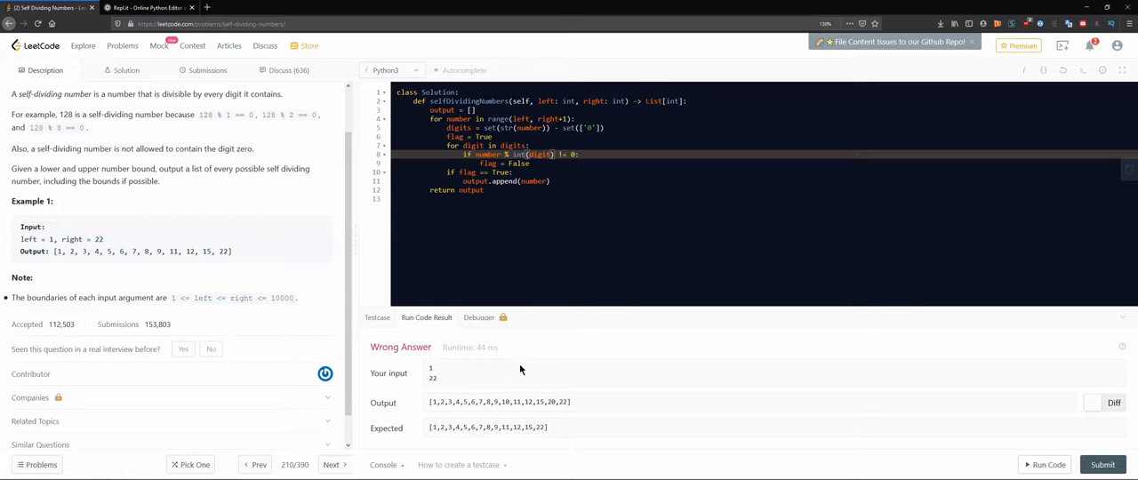
click(377, 345)
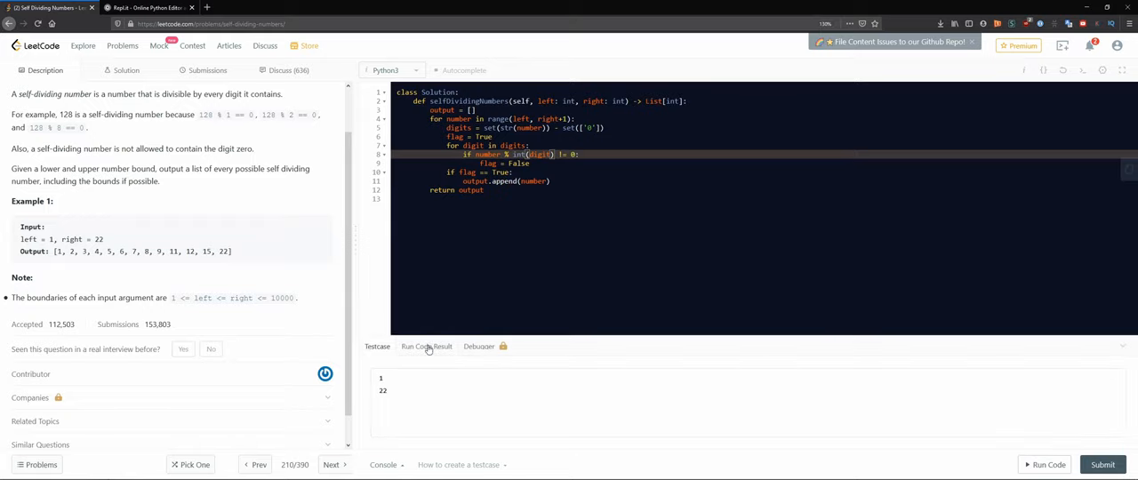
click(1045, 466)
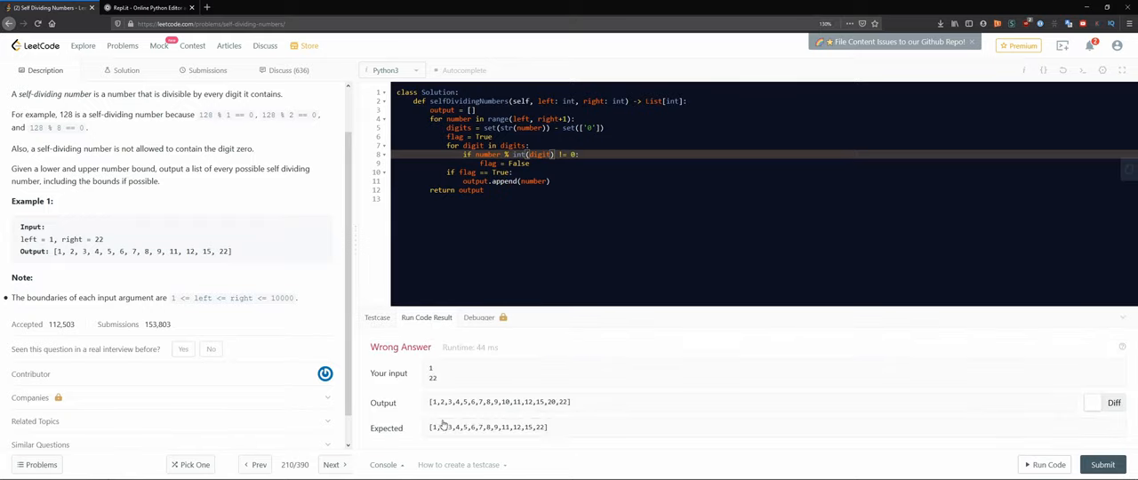
mouse_move(519, 412)
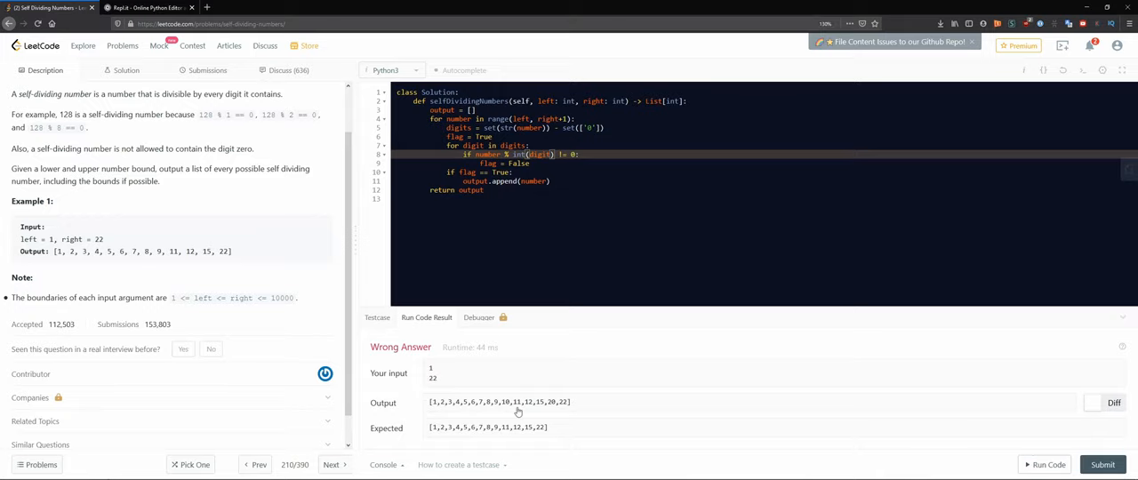
mouse_move(554, 409)
text(if digit)
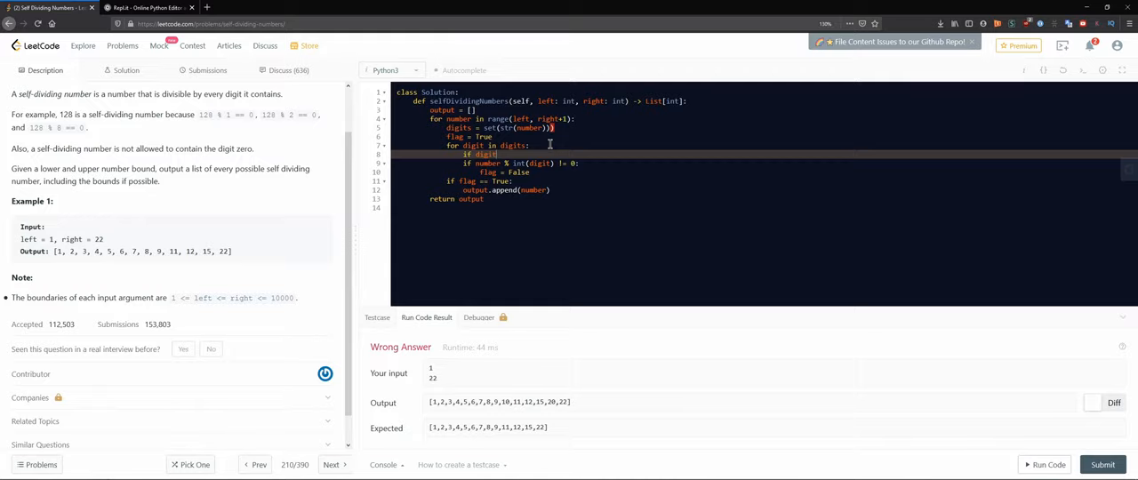
Search Google for python string contains substring and read the in-operator snippet.
click(306, 7)
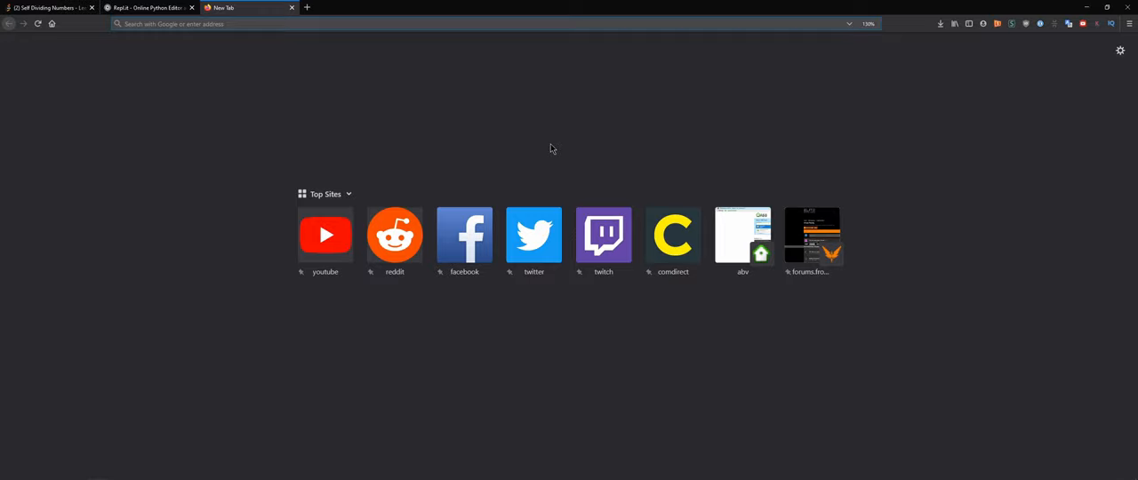
text(python str contain)
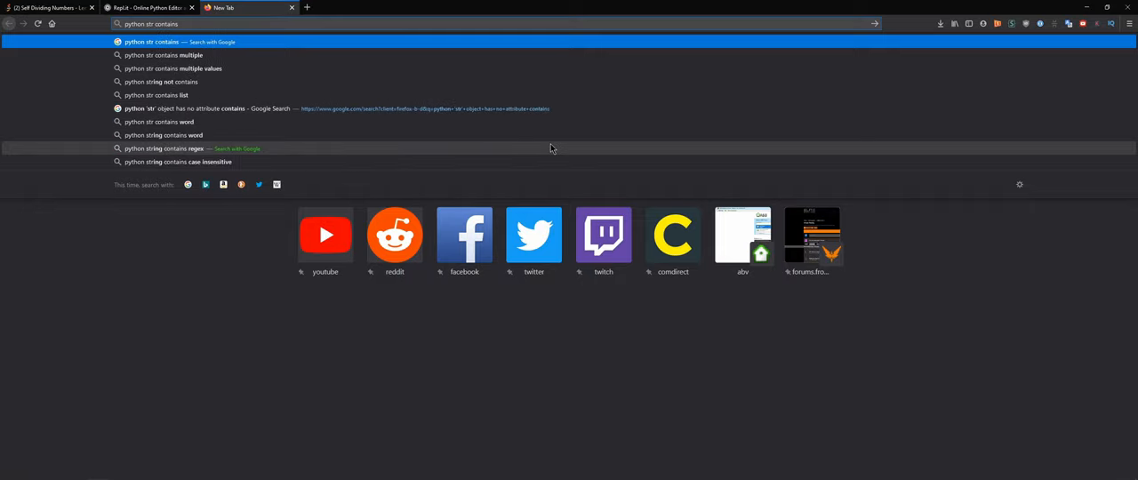
text(substring)
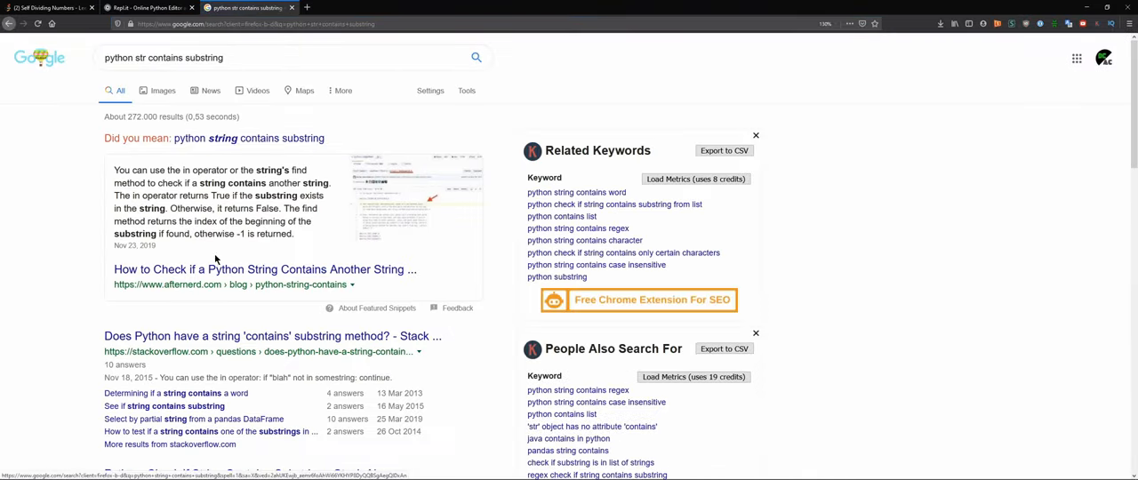
click(263, 270)
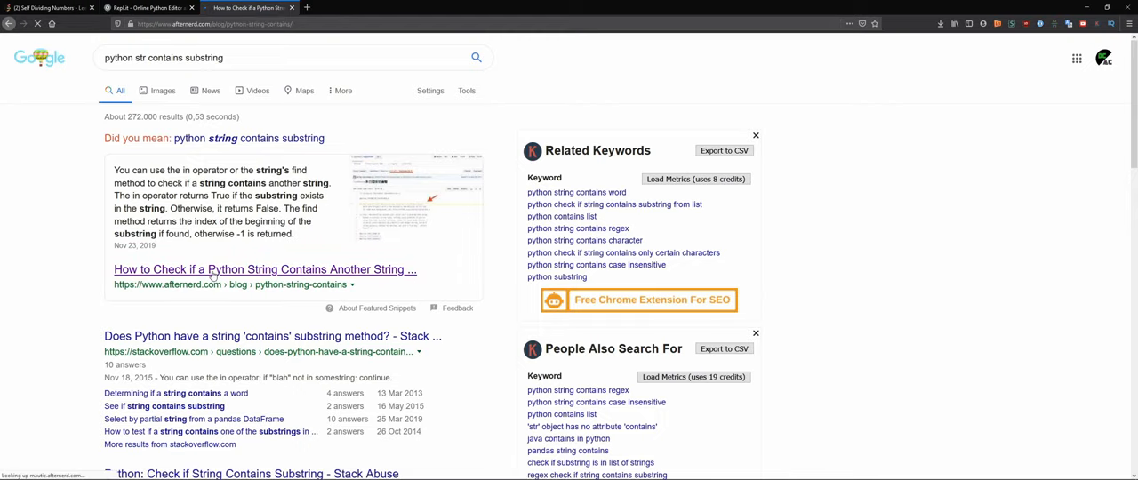
click(263, 271)
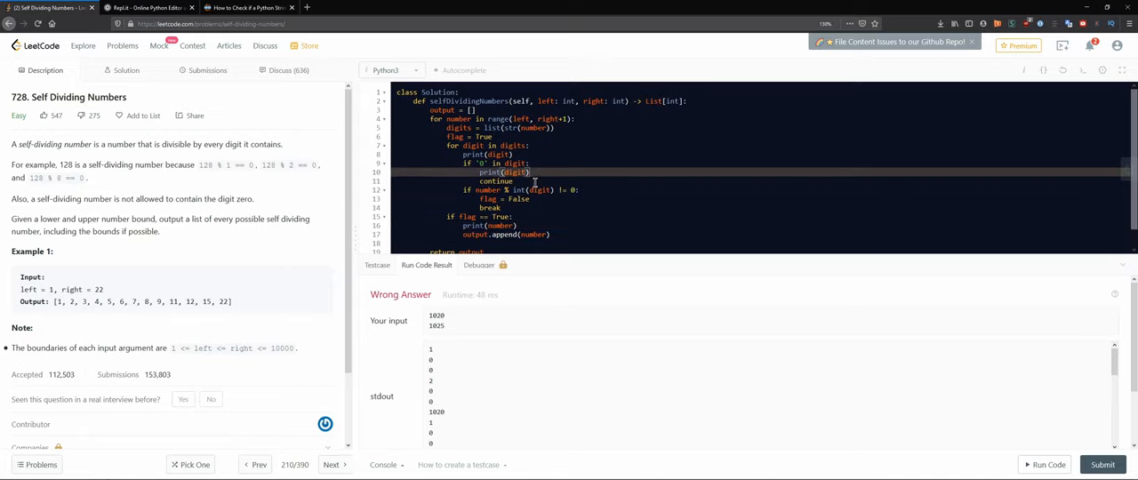
Rewrite the digit check to set flag = False when a digit is '0' or fails to divide.
double_click(496, 182)
text(break)
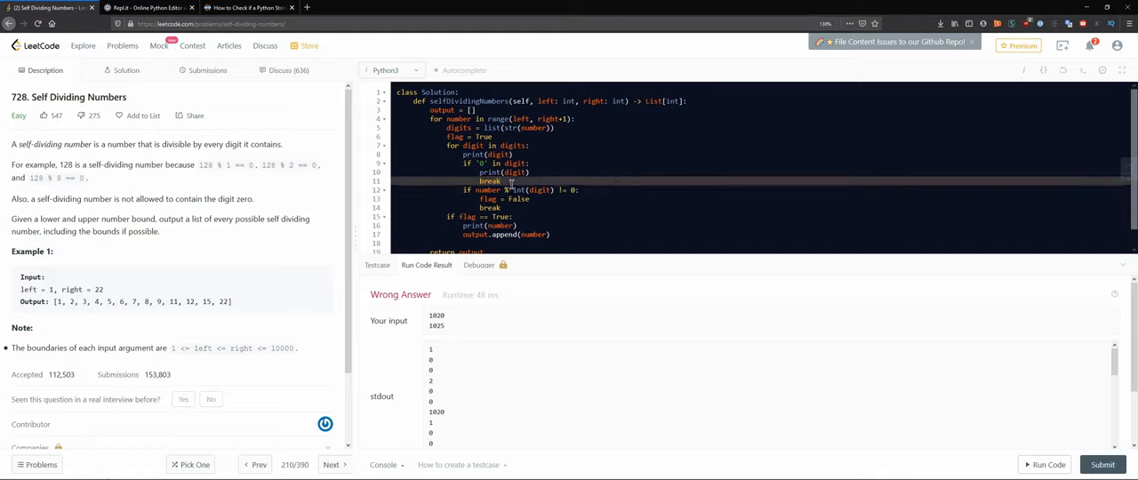
click(549, 170)
text(flag =)
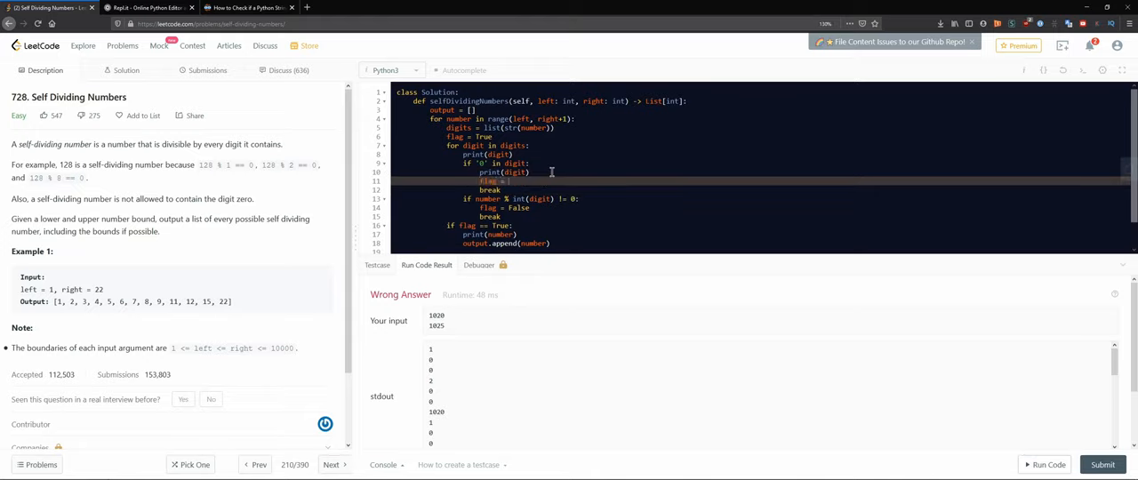
text(False)
click(759, 163)
text( or number % int(digit) != 0)
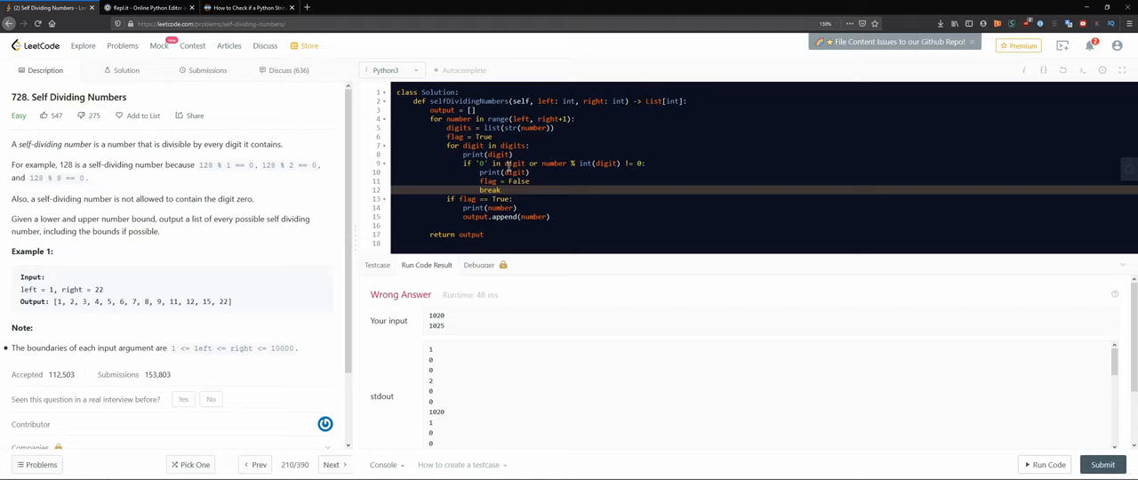
mouse_move(553, 171)
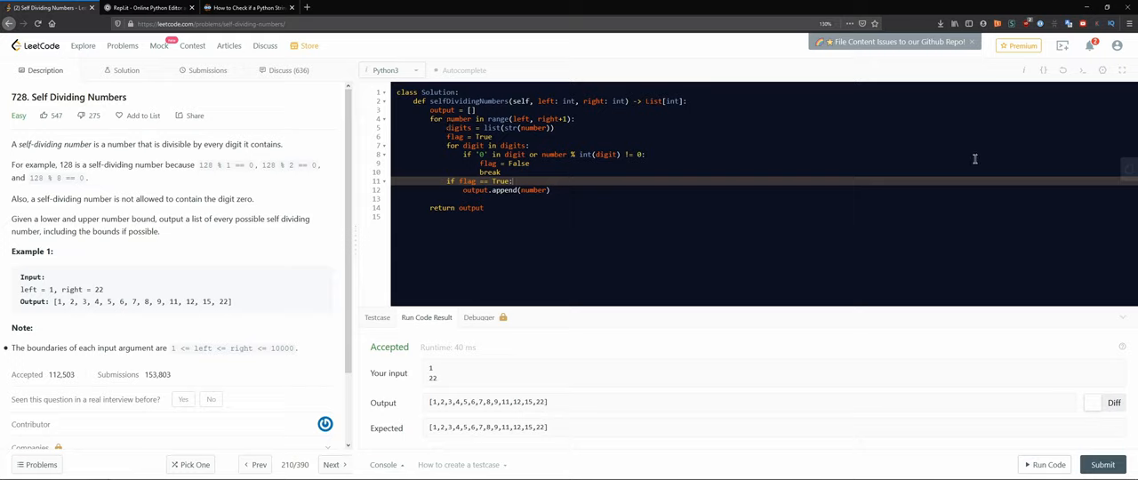
mouse_move(587, 270)
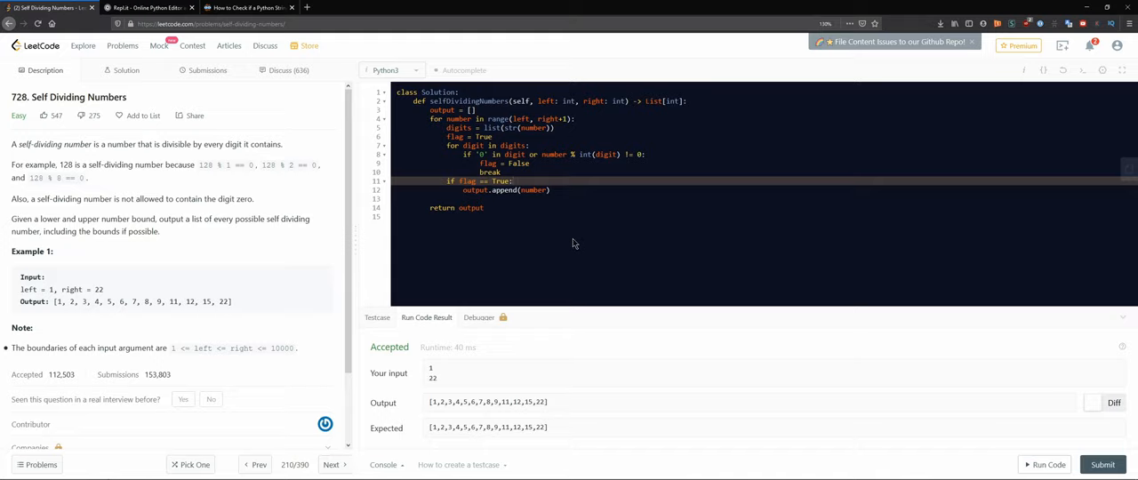
mouse_move(558, 223)
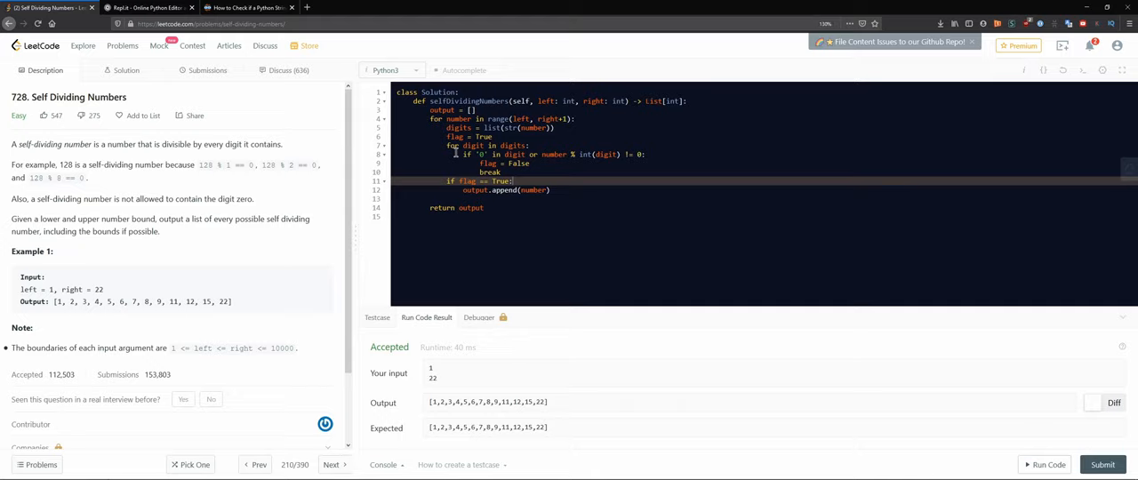
mouse_move(306, 334)
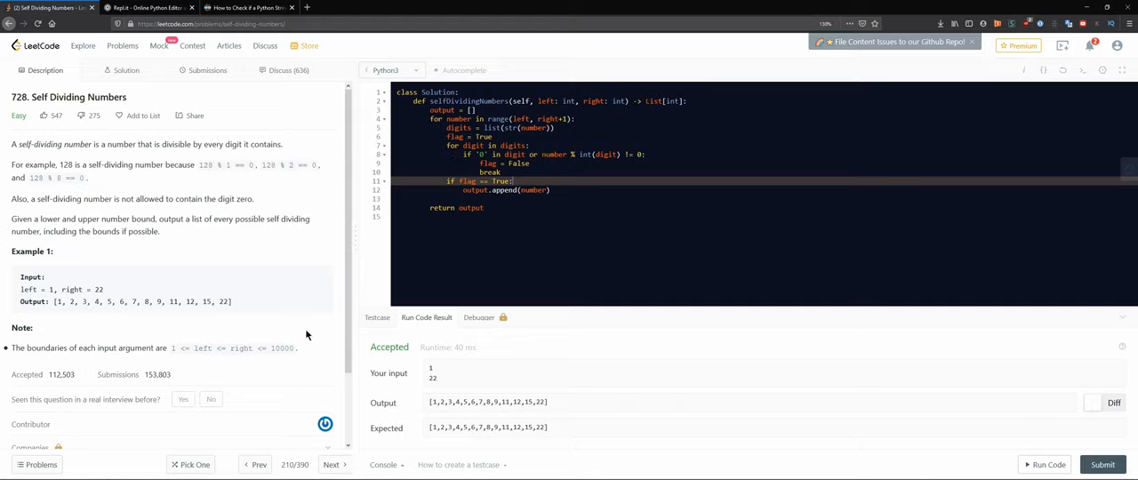
mouse_move(274, 361)
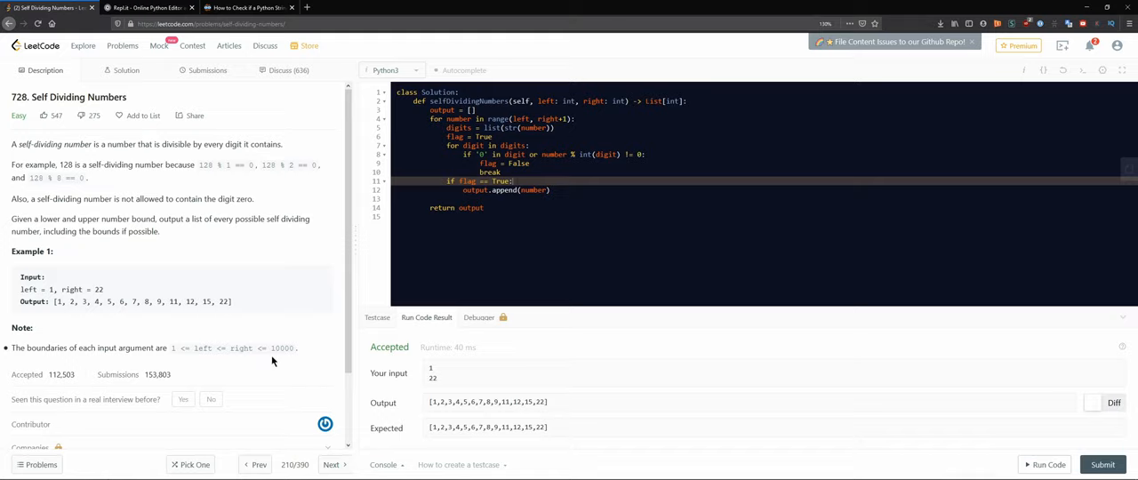
mouse_move(284, 359)
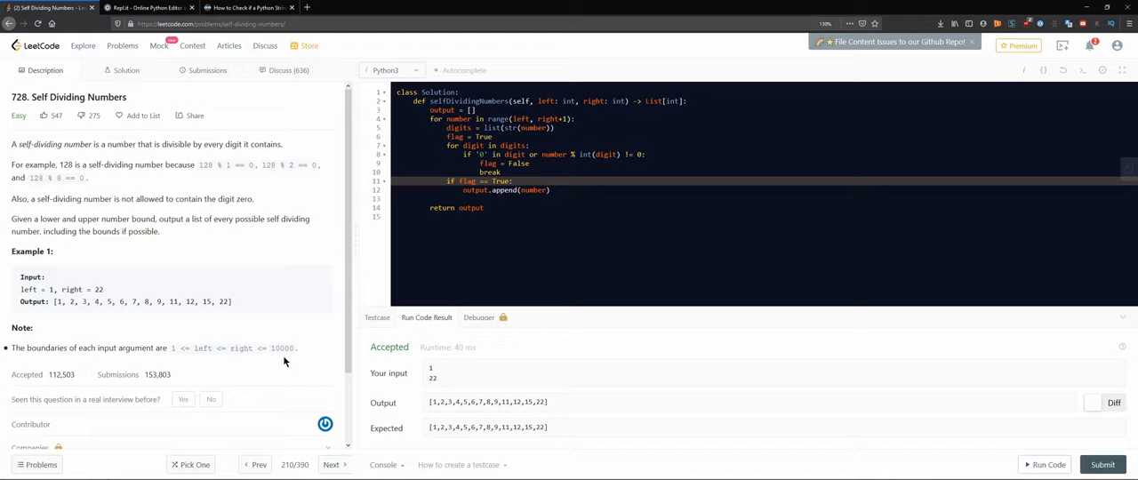
mouse_move(292, 362)
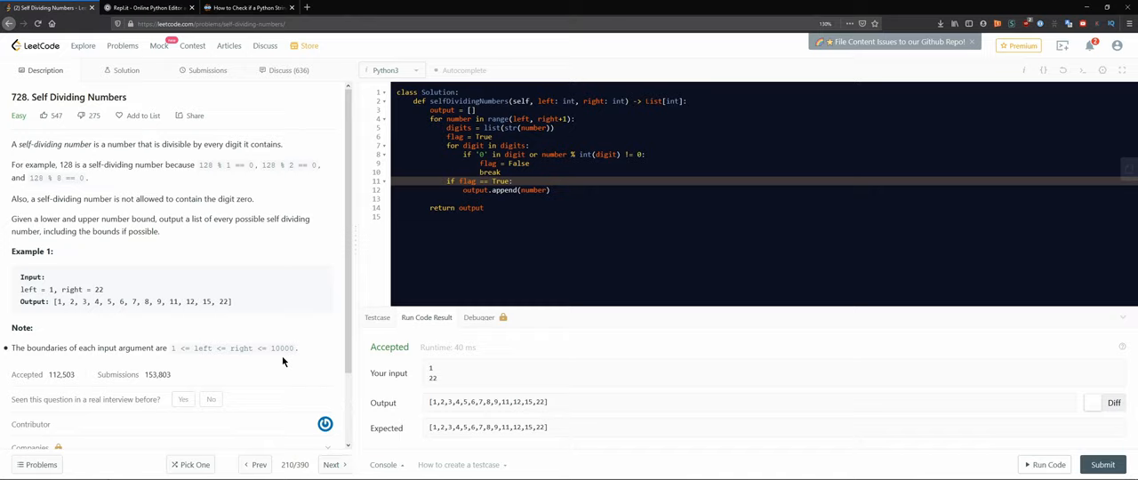
double_click(281, 348)
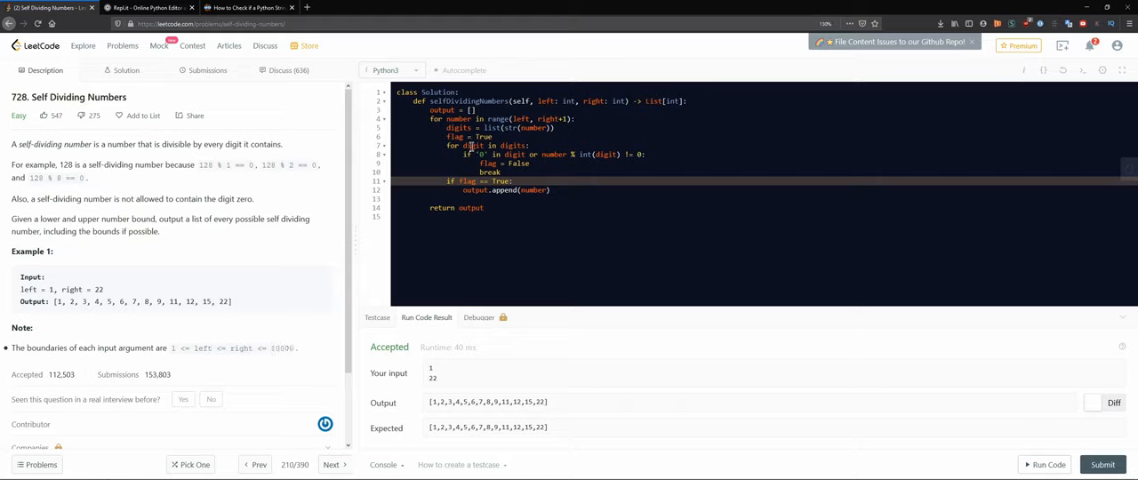
drag(448, 146, 529, 164)
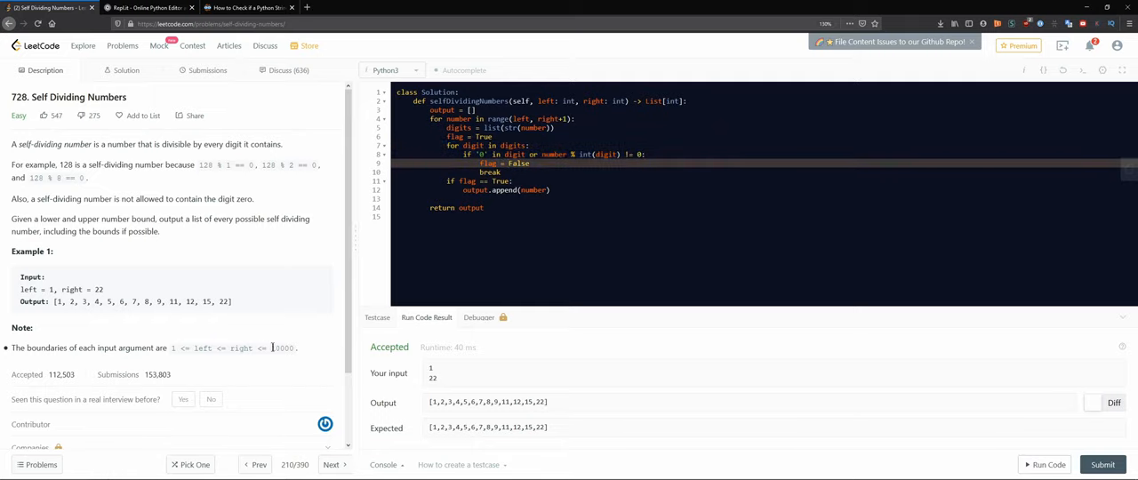
double_click(277, 349)
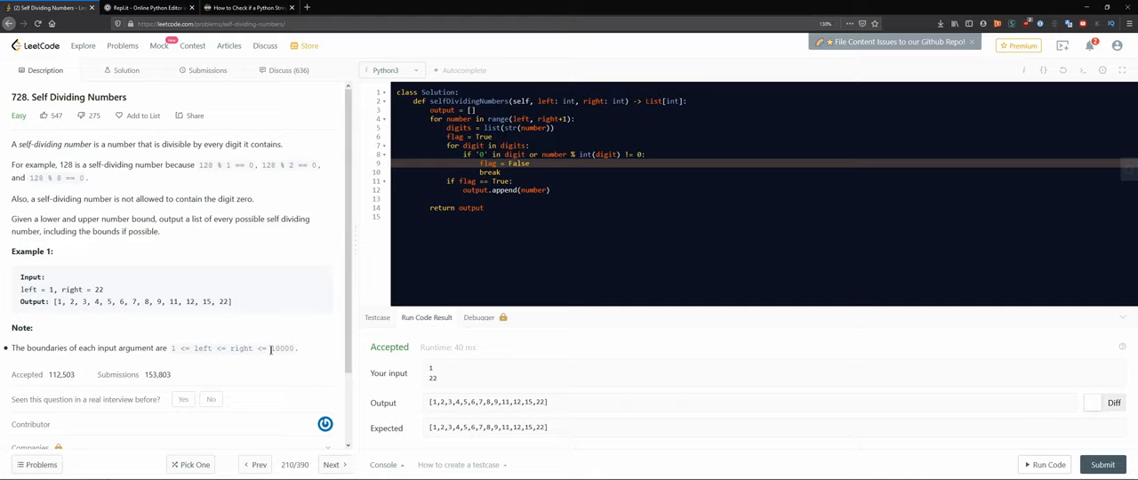
double_click(277, 348)
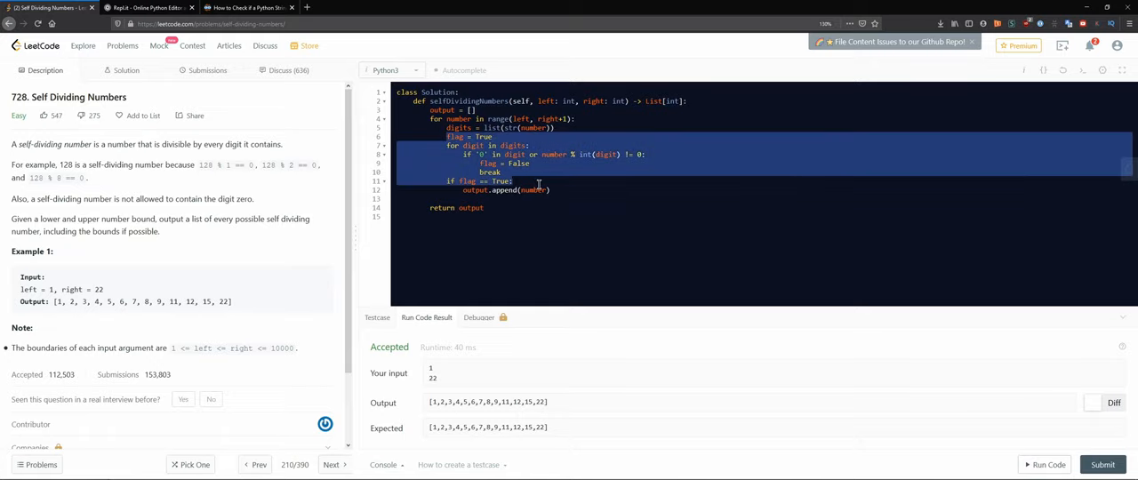
mouse_move(537, 199)
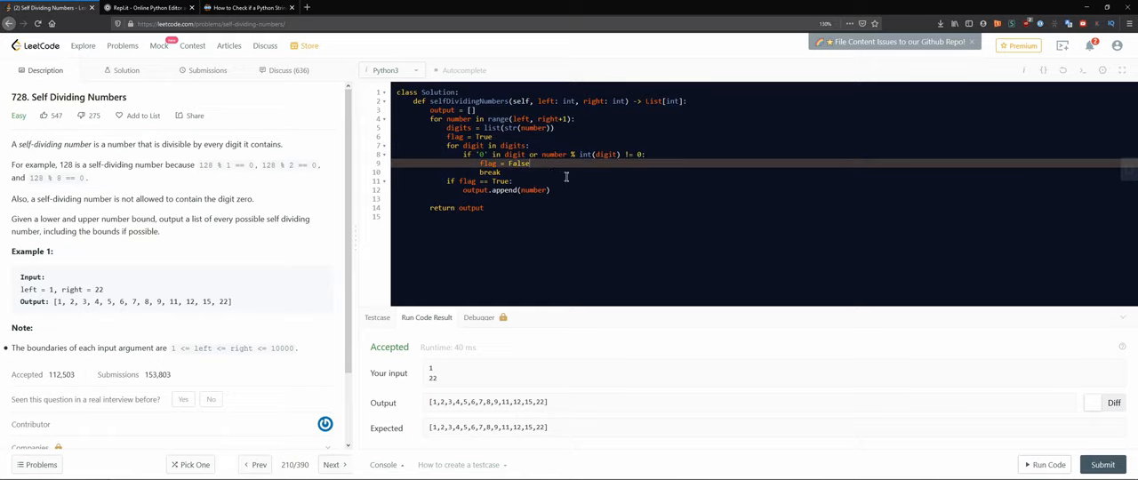
mouse_move(566, 172)
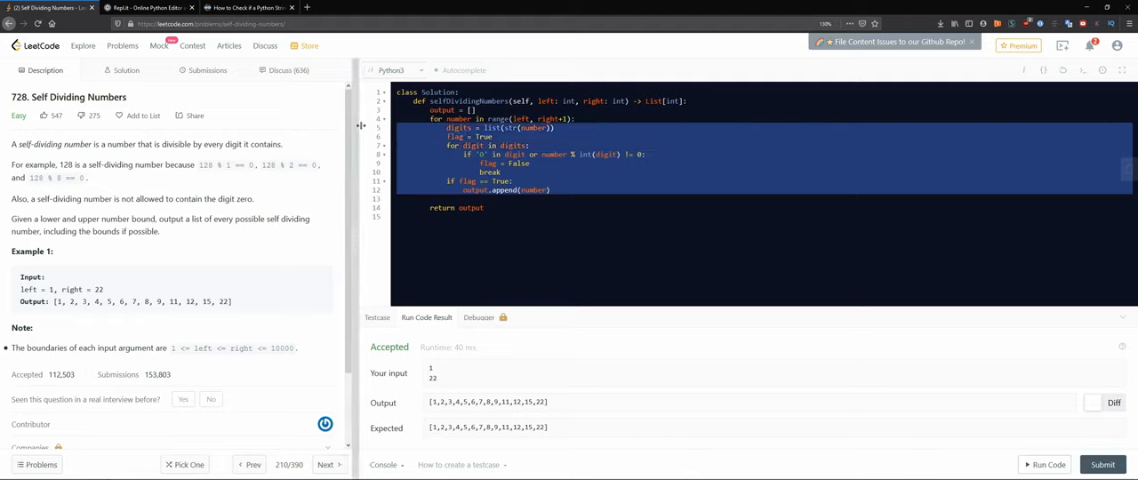
click(608, 188)
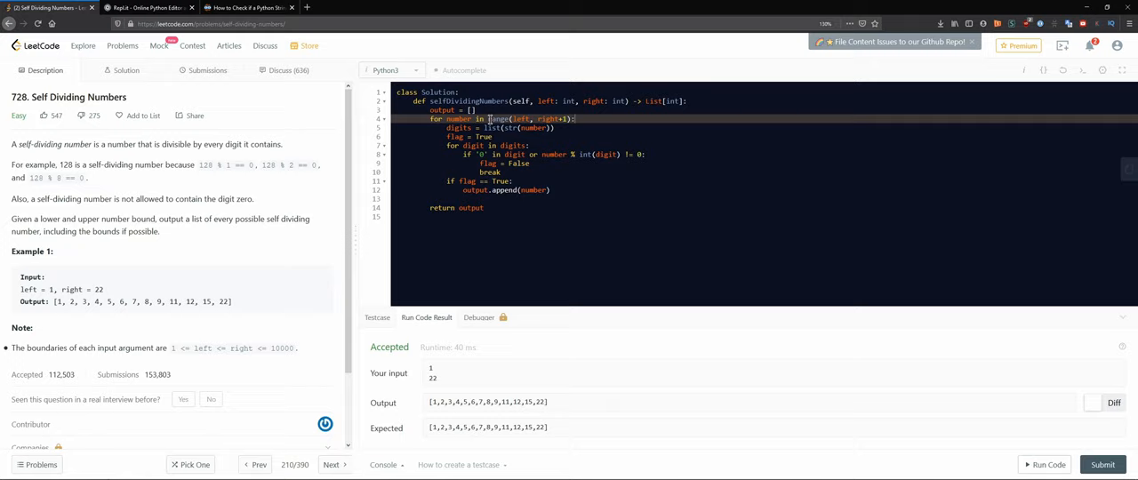
drag(487, 119, 573, 120)
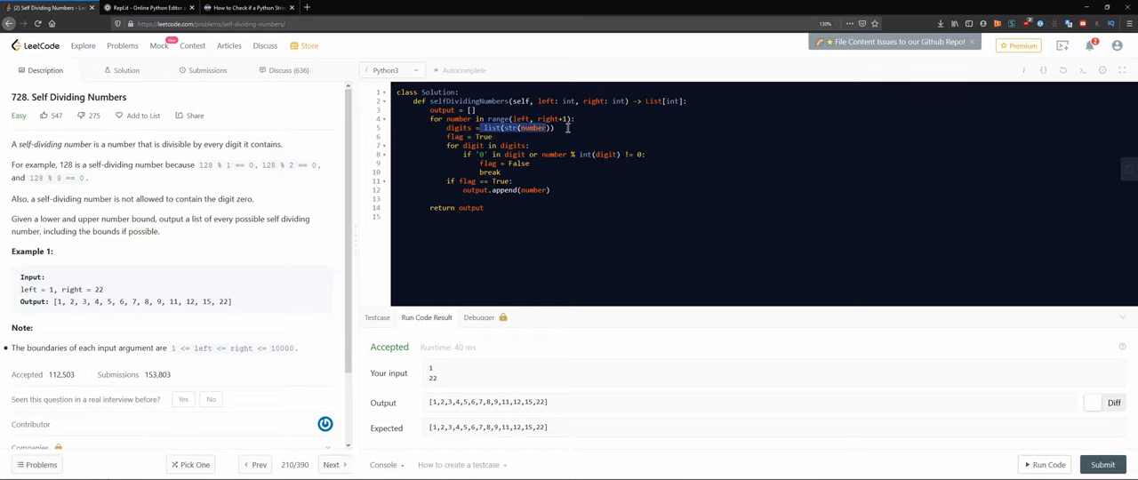
click(569, 128)
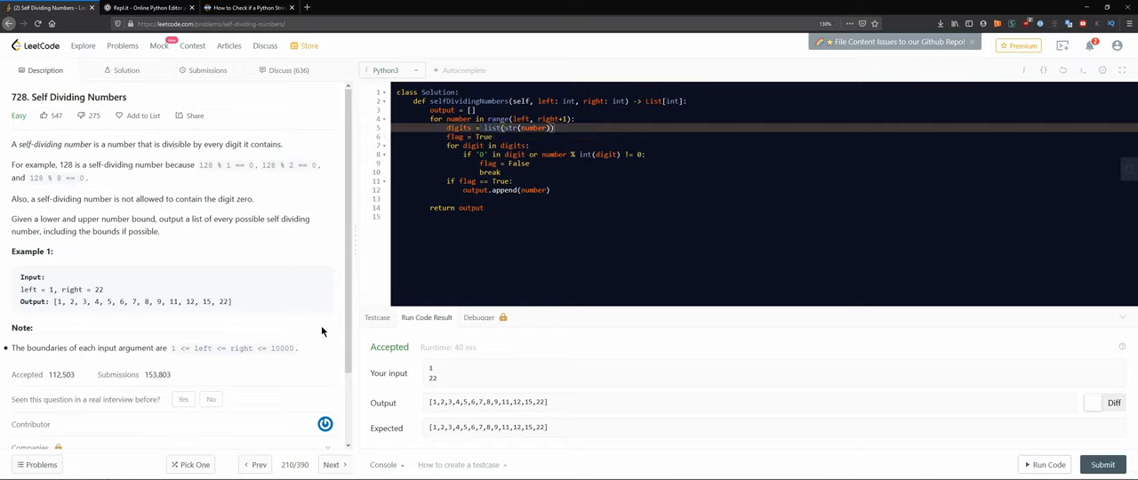
double_click(283, 349)
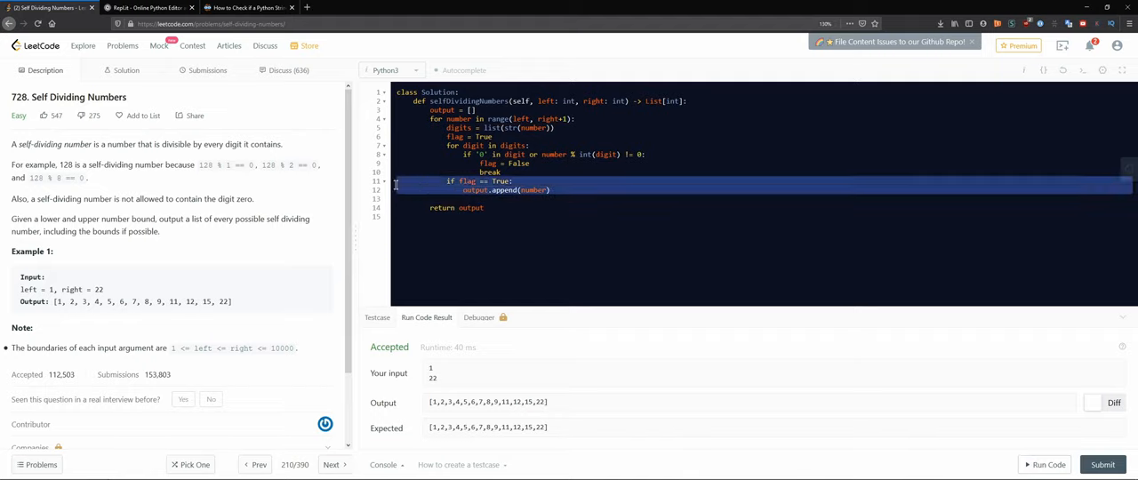
click(598, 194)
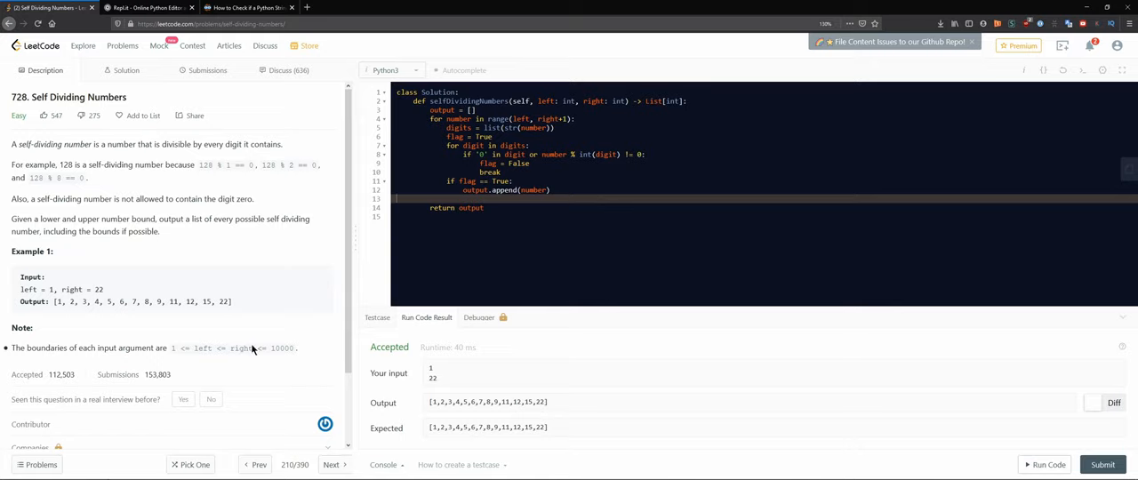
mouse_move(263, 327)
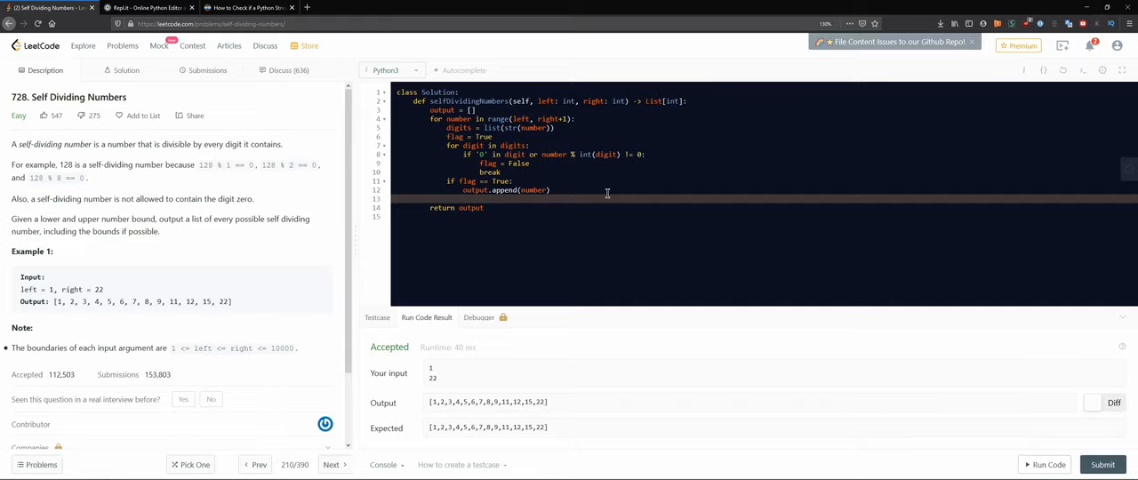
mouse_move(615, 185)
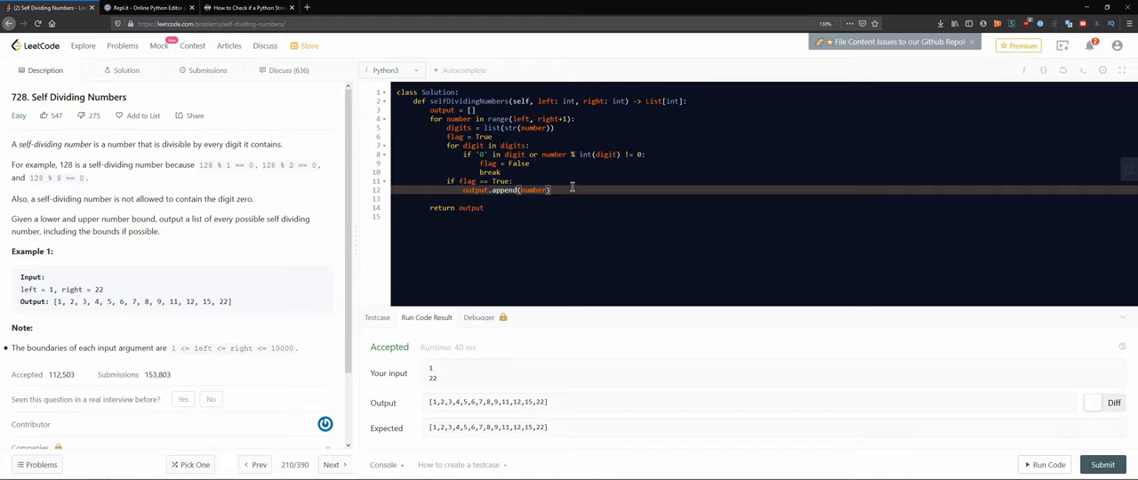
mouse_move(604, 227)
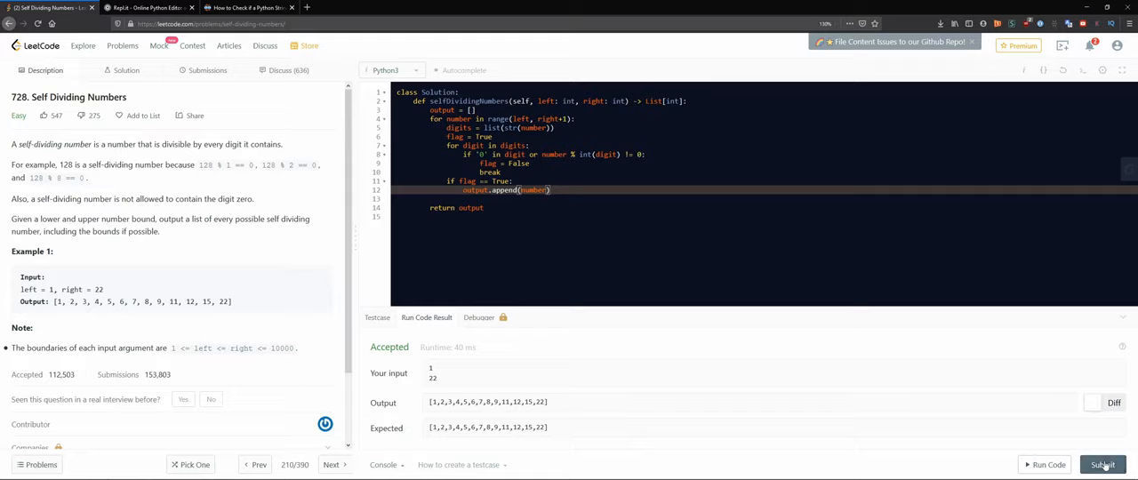
click(207, 71)
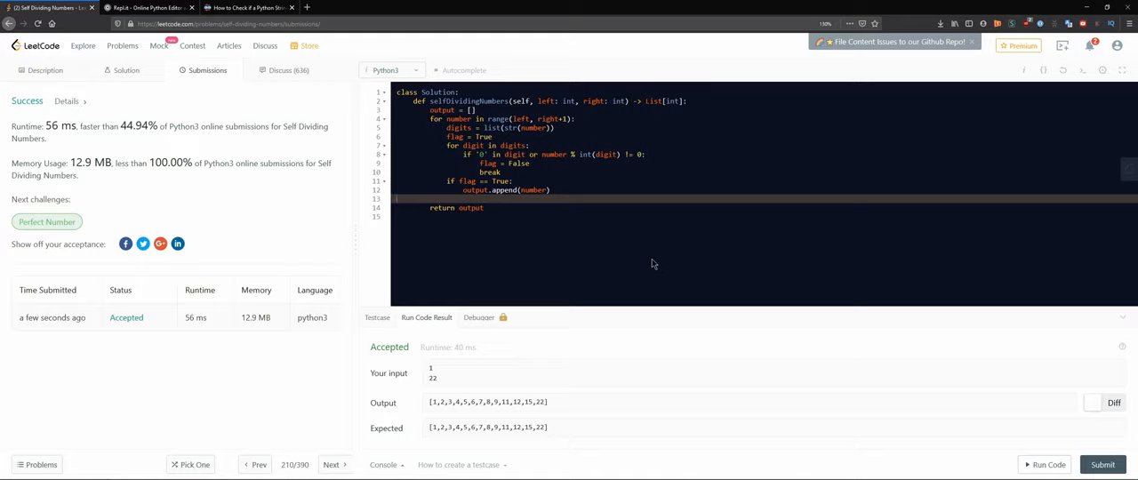
mouse_move(650, 262)
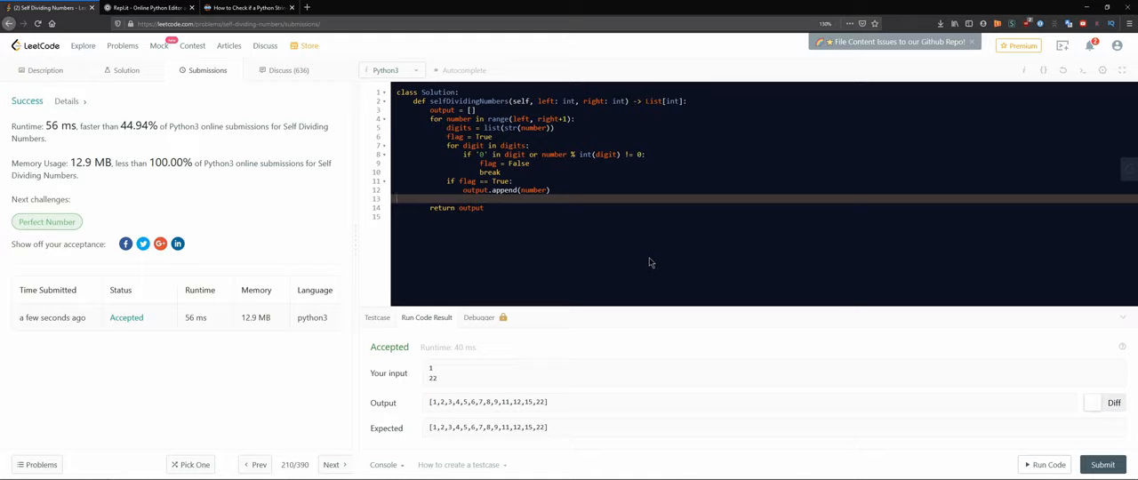